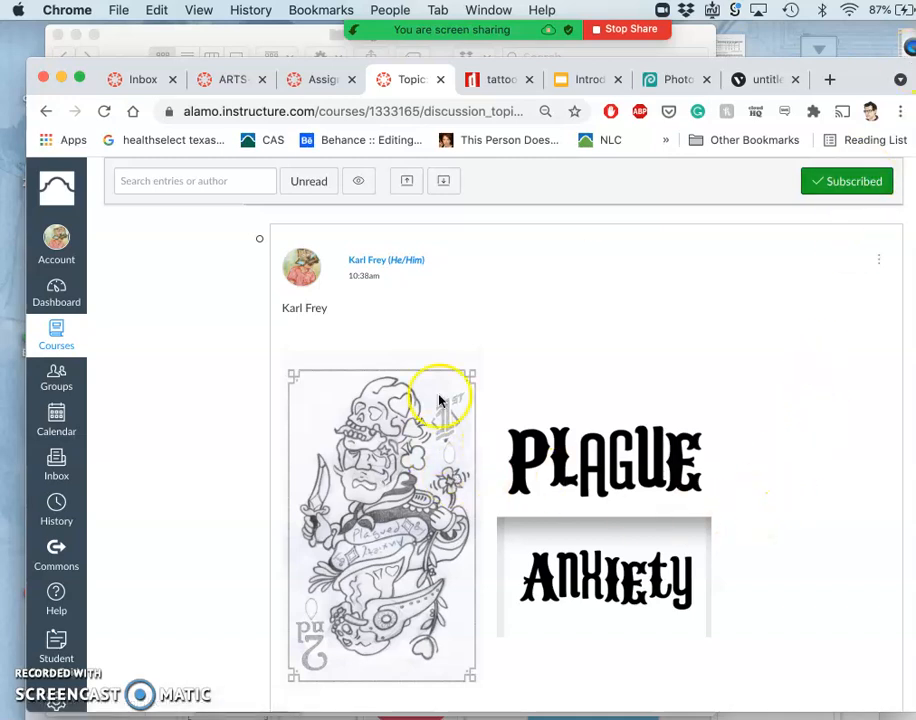
{"action": "mouse_move", "coordinate": [380, 520]}
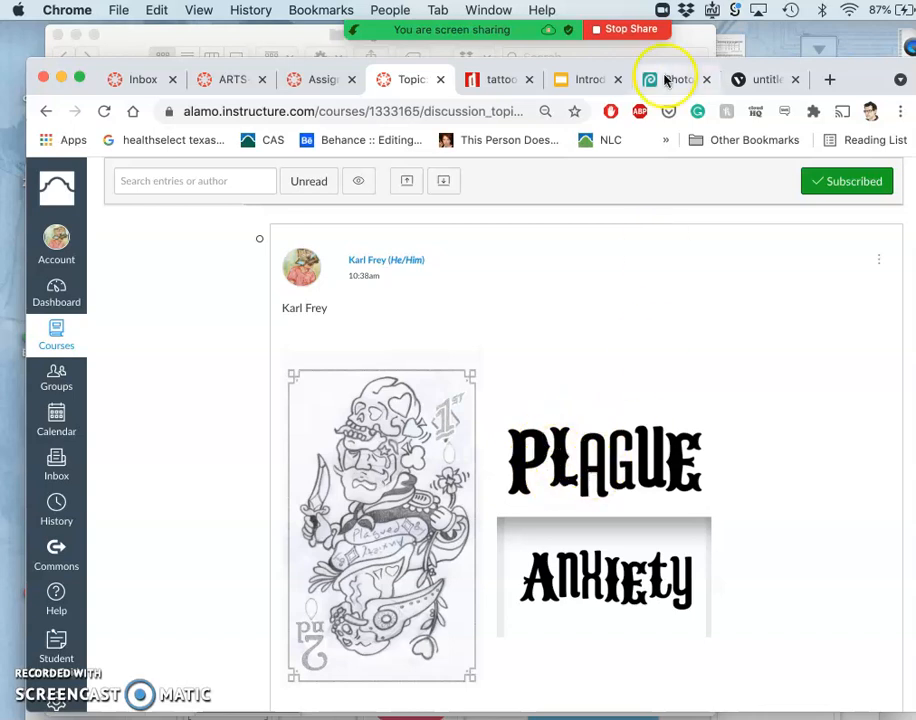
Leave the Canvas discussion and bring up the ANXIETY lettering drawing in Vectr
{"action": "left_click", "coordinate": [664, 80]}
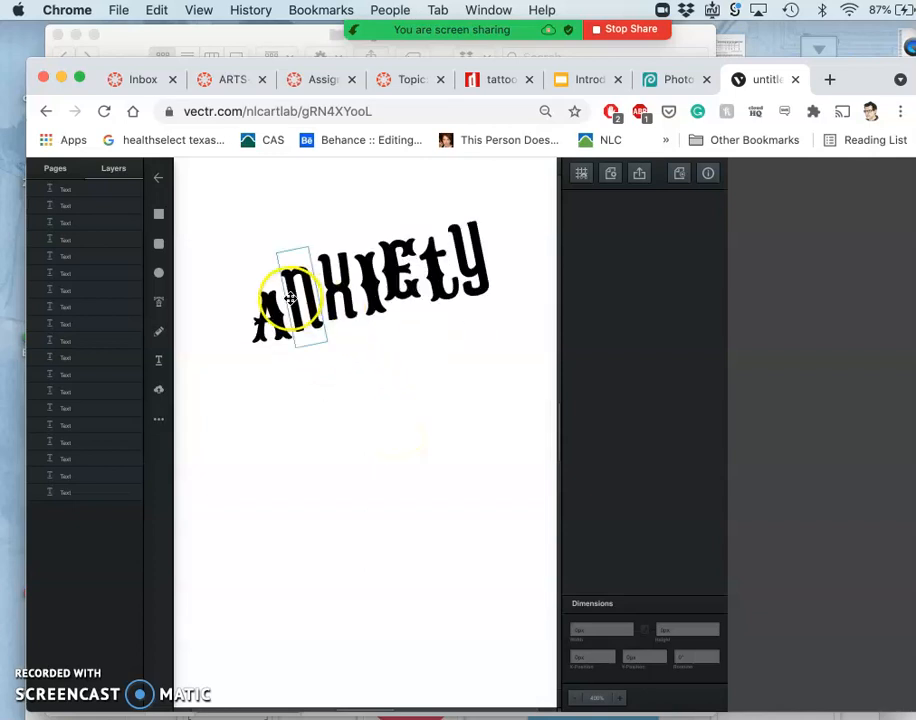
{"action": "left_click_drag", "start_coordinate": [290, 300], "coordinate": [256, 330]}
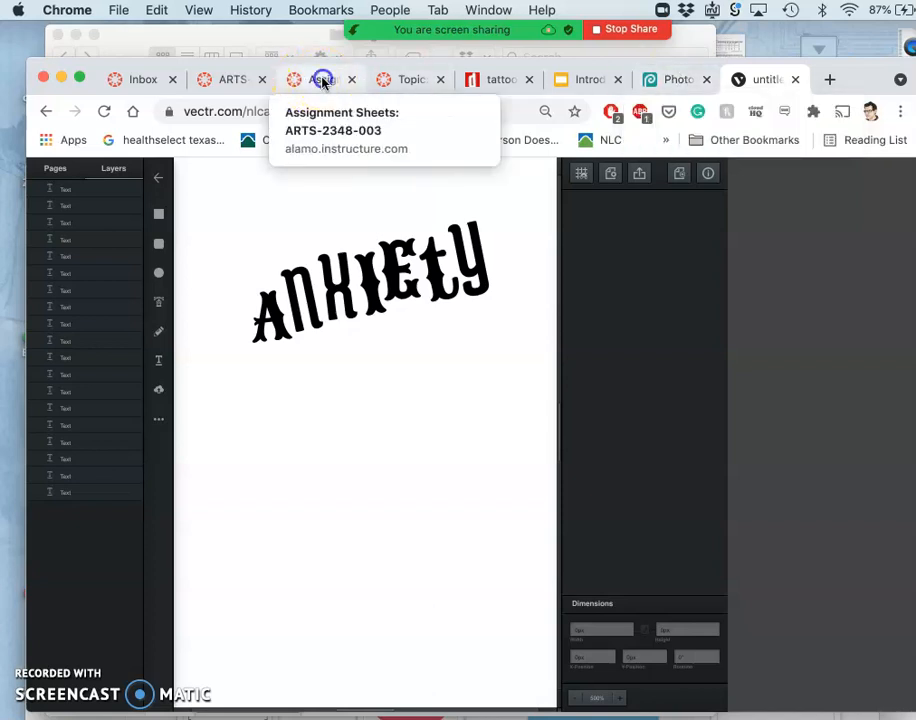
View the Logotype Design Poster assignment page from the ARTS assignment tab
{"action": "left_click", "coordinate": [232, 80]}
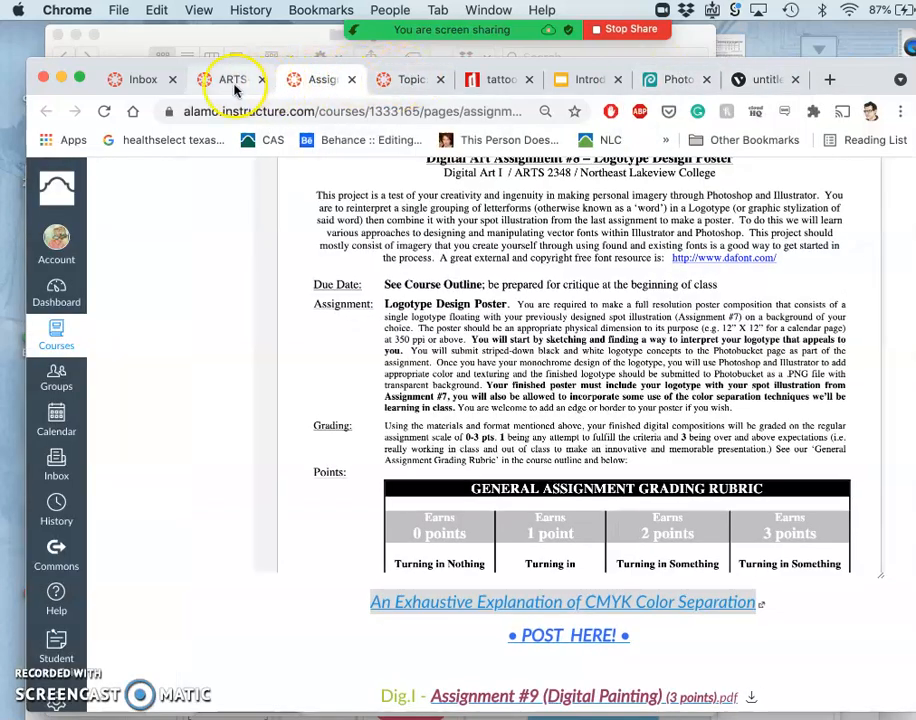
{"action": "left_click", "coordinate": [410, 80]}
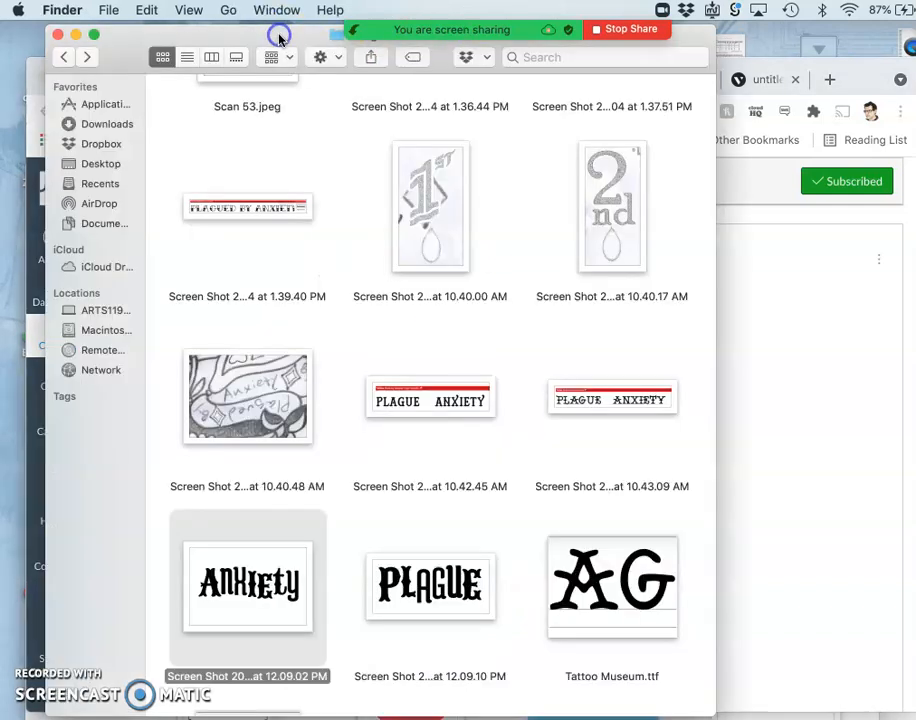
{"action": "scroll", "scroll_direction": "down", "scroll_amount": 3}
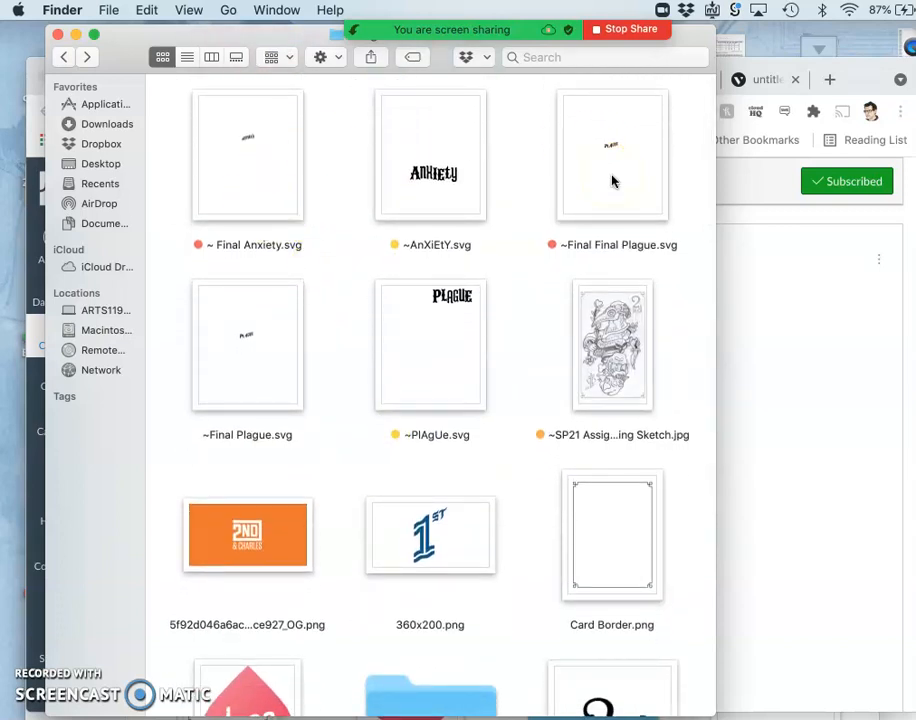
{"action": "mouse_move", "coordinate": [472, 160]}
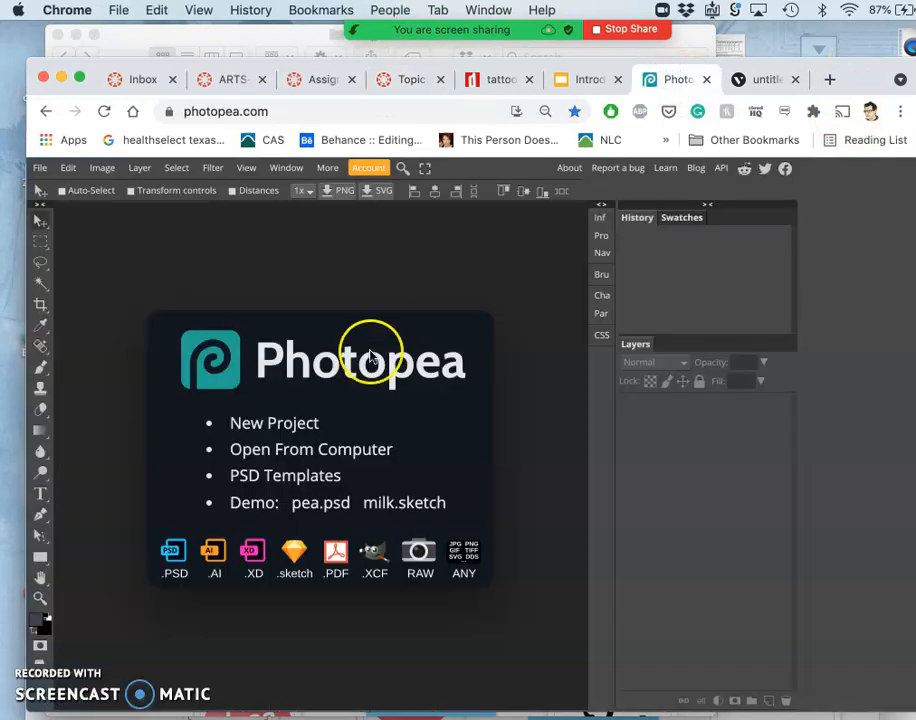
Load the Assignment #7 Color PSD illustration from the computer into Photopea
{"action": "left_click", "coordinate": [310, 448]}
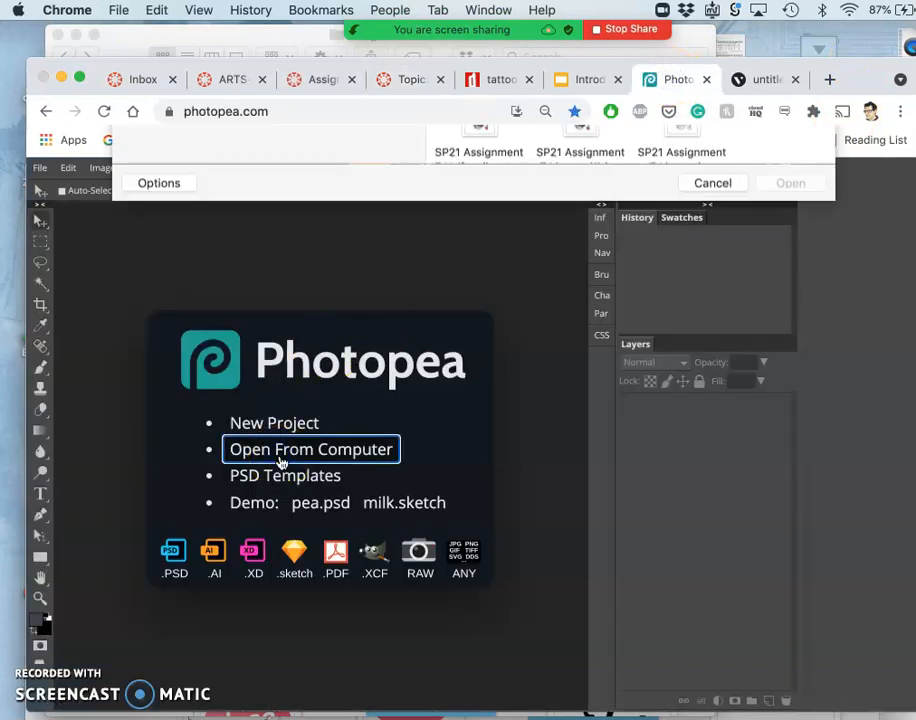
{"action": "left_click", "coordinate": [312, 448]}
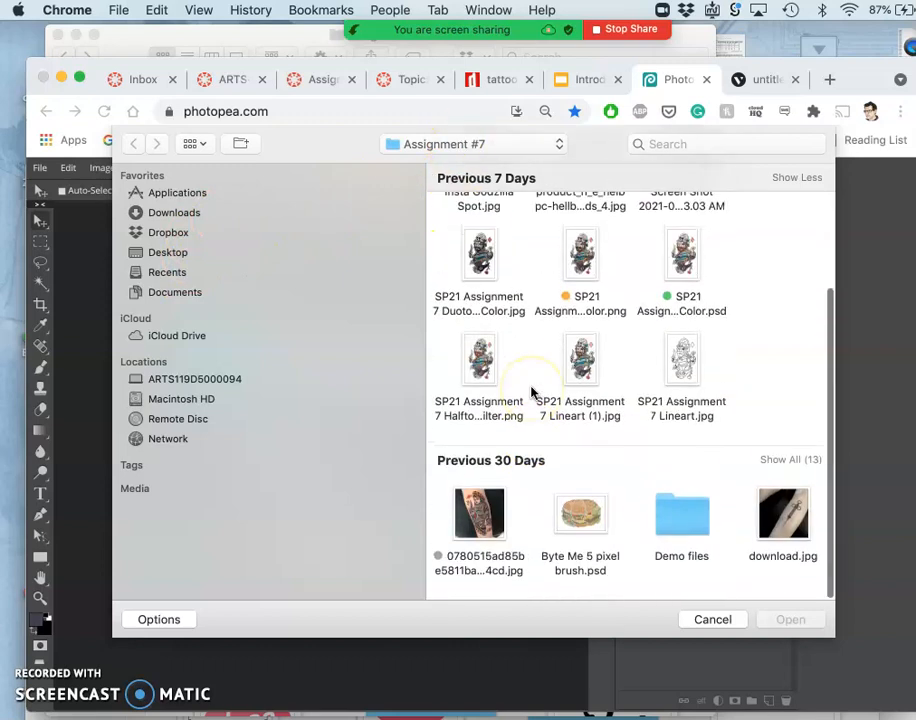
{"action": "left_click", "coordinate": [580, 360]}
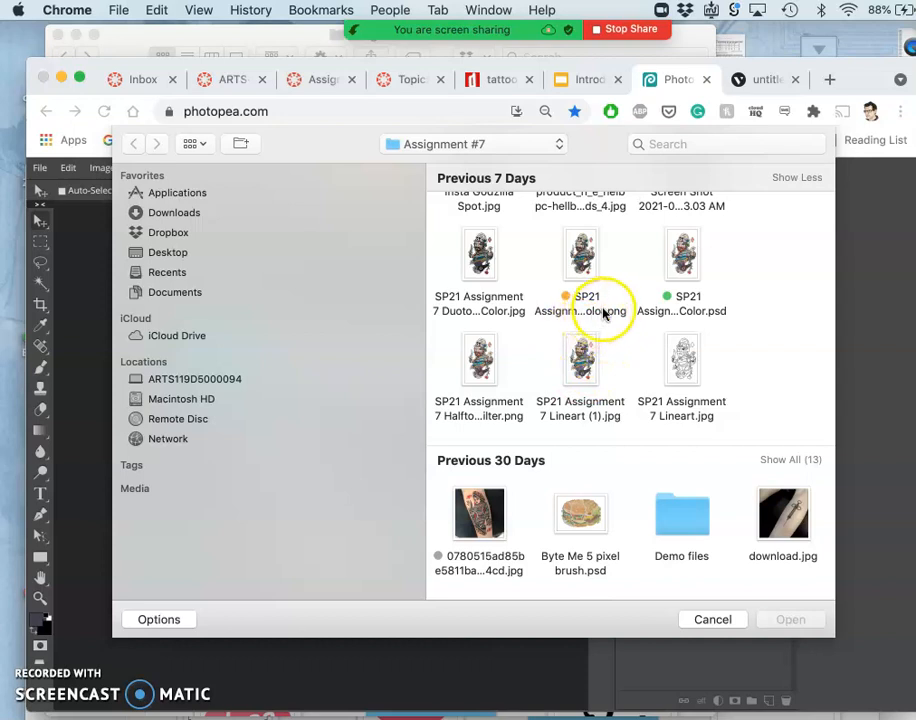
{"action": "mouse_move", "coordinate": [684, 256]}
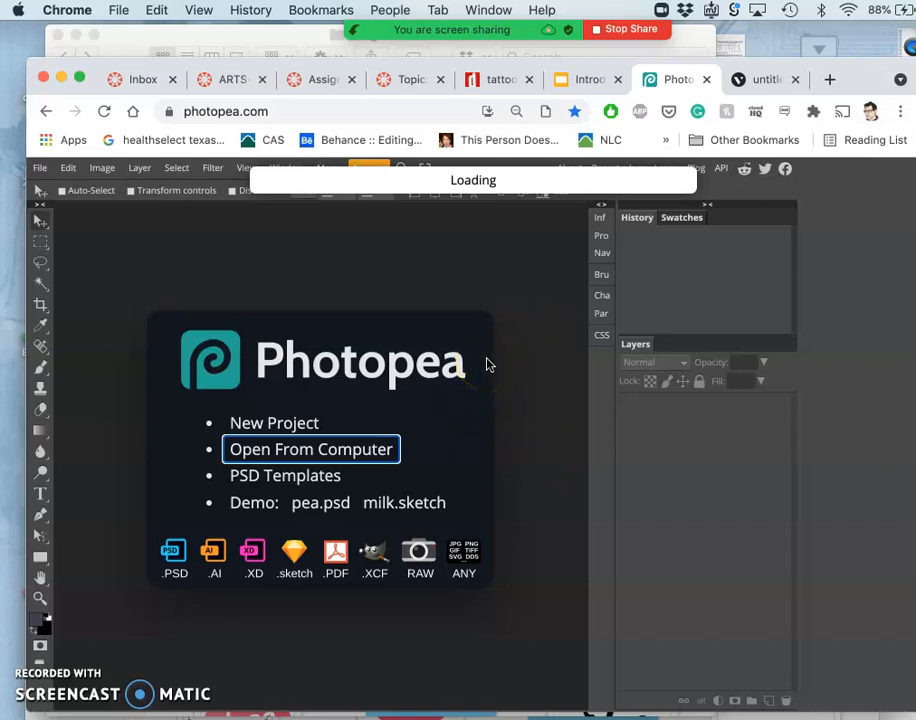
{"action": "left_click", "coordinate": [312, 448]}
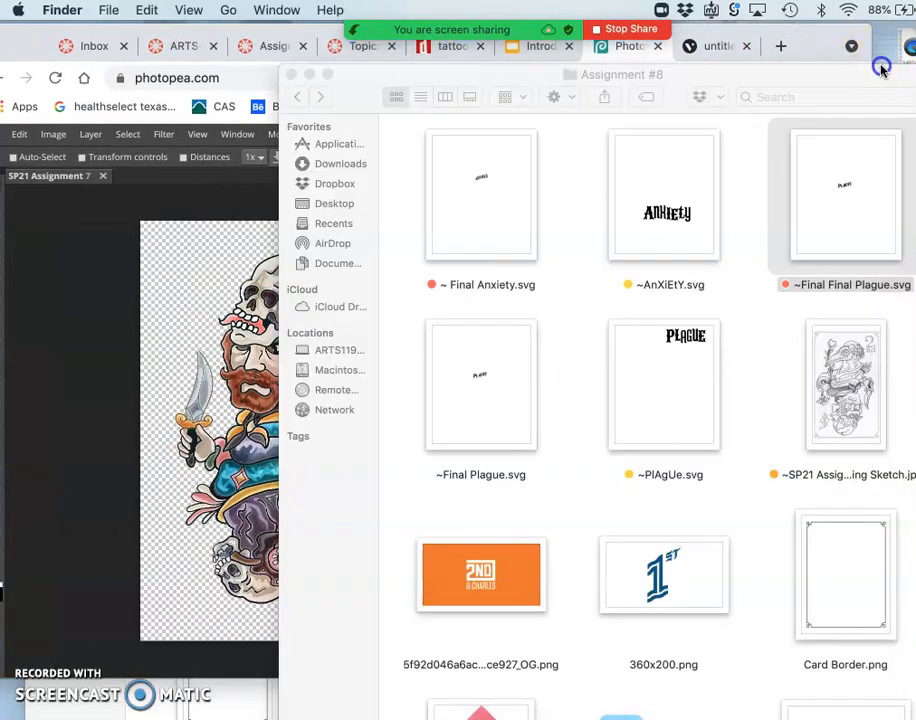
Inspect ~Final Final Plague.svg in Finder, glance at the Photopea illustration, and return to Vectr
{"action": "left_click", "coordinate": [844, 200]}
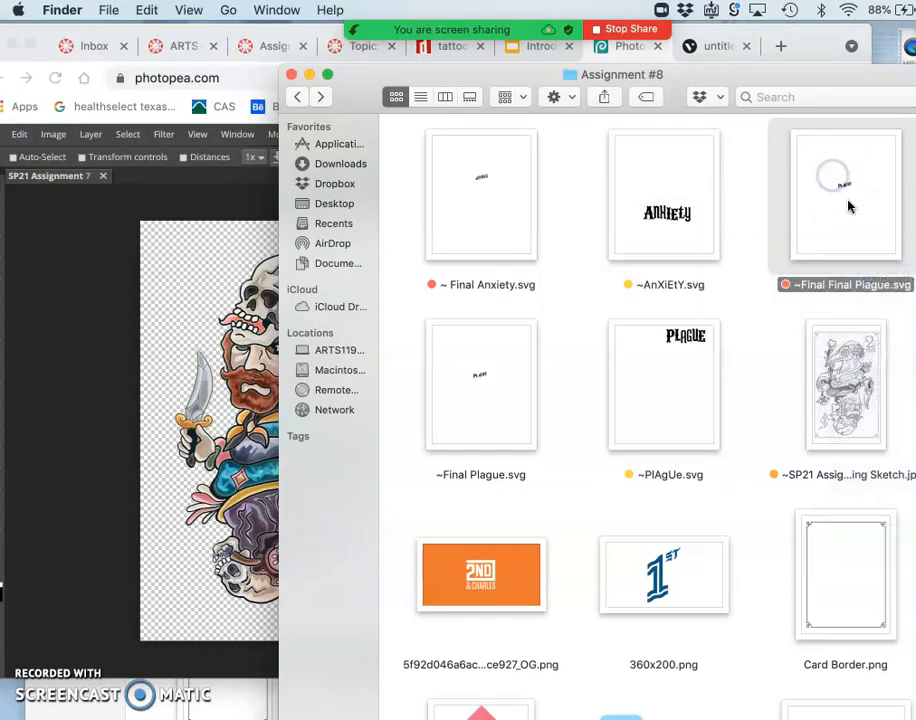
{"action": "right_click", "coordinate": [844, 196]}
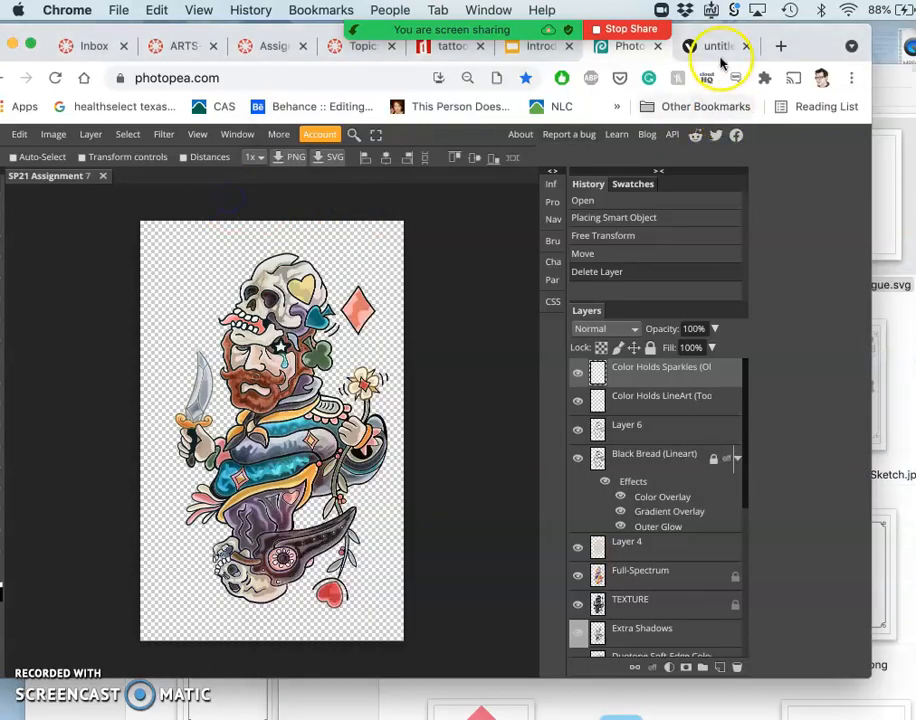
{"action": "left_click", "coordinate": [718, 46]}
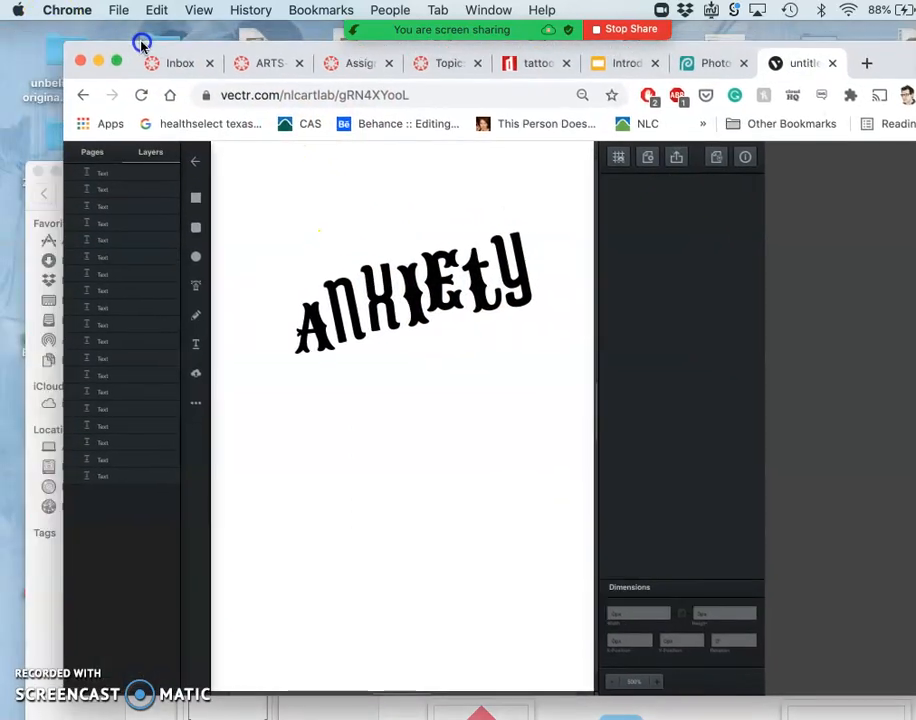
{"action": "left_click", "coordinate": [440, 290]}
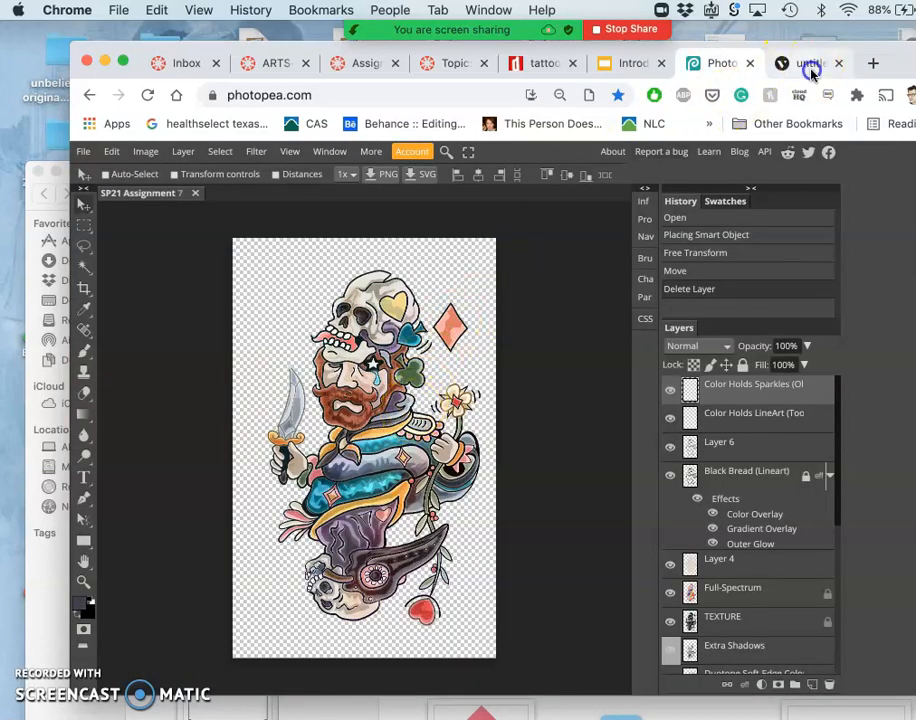
{"action": "left_click", "coordinate": [808, 62]}
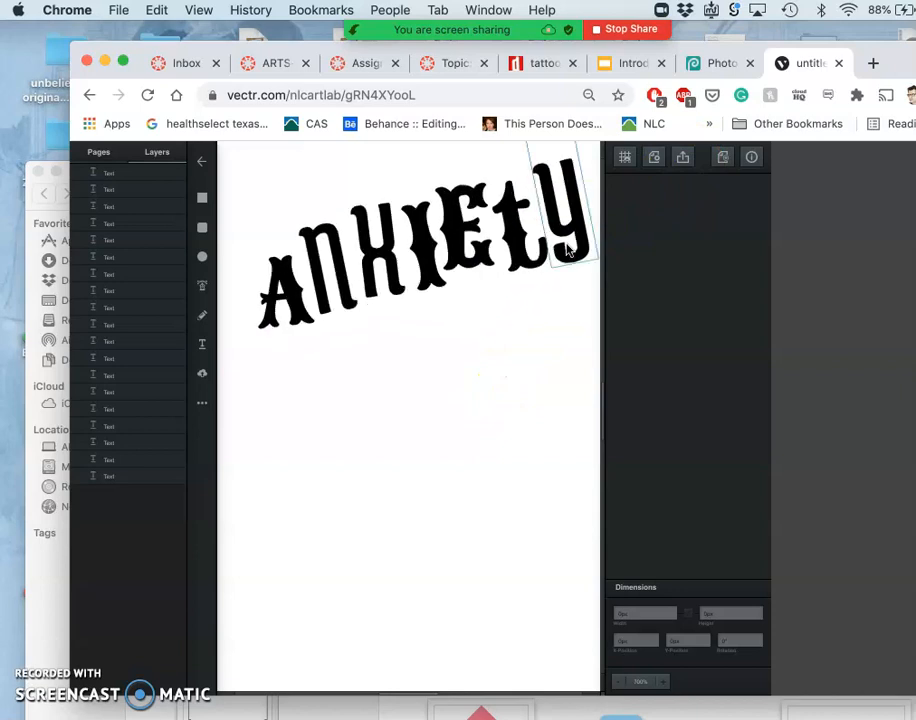
Move the ANXIETY lettering toward the lower right of the page and reselect it
{"action": "left_click_drag", "start_coordinate": [568, 250], "coordinate": [344, 170]}
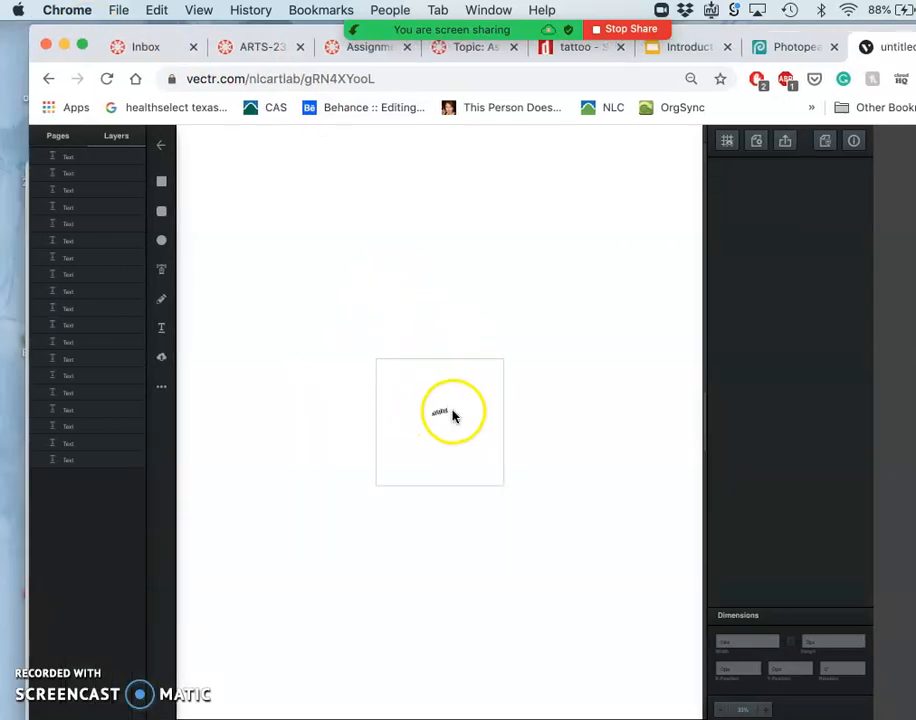
{"action": "left_click", "coordinate": [440, 412]}
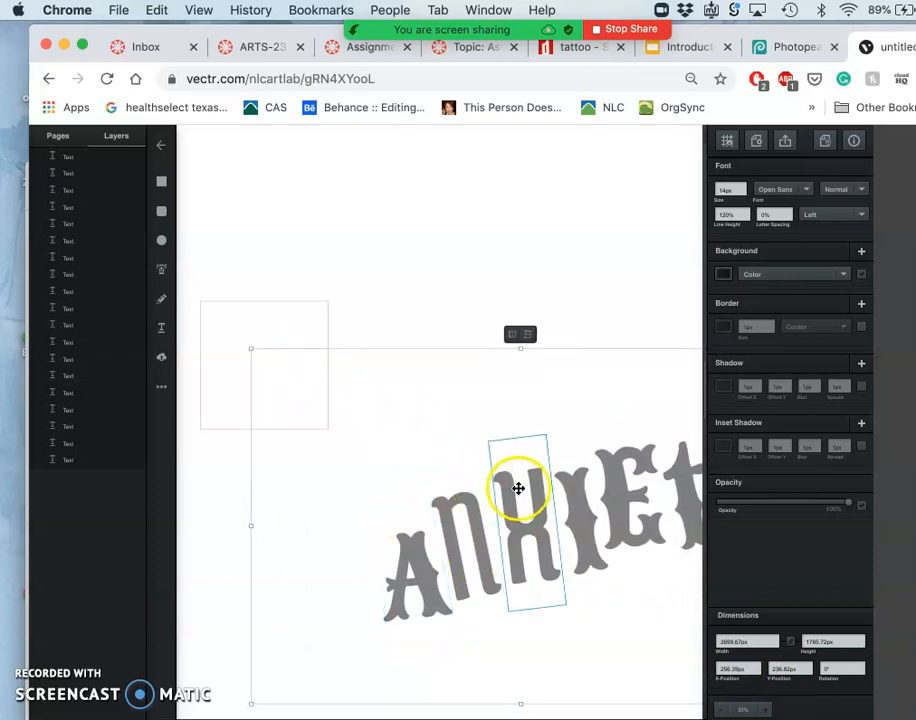
{"action": "left_click_drag", "start_coordinate": [518, 488], "coordinate": [438, 480]}
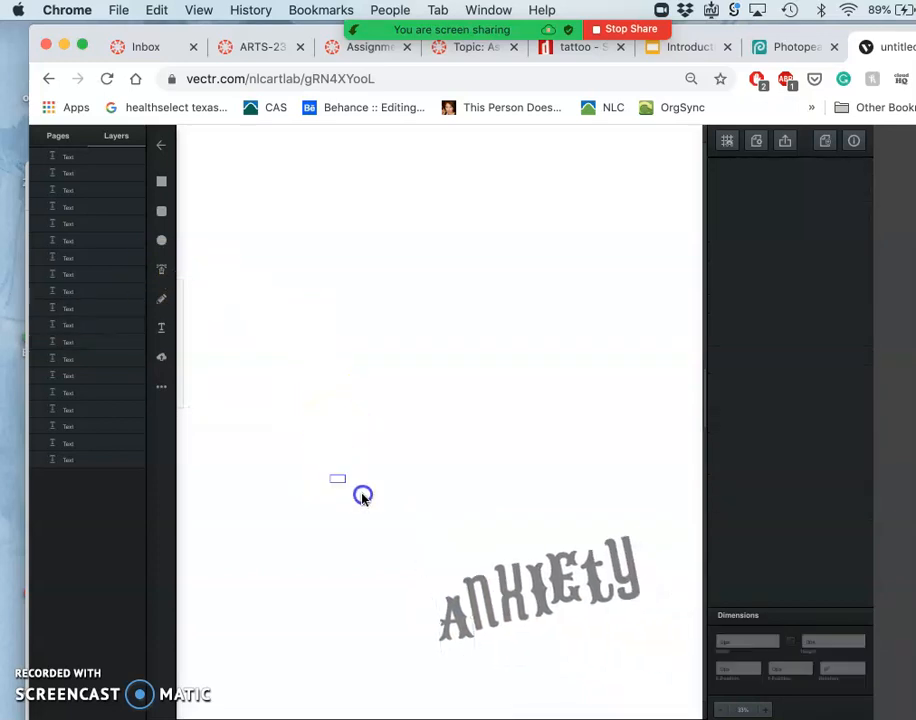
{"action": "left_click", "coordinate": [540, 590]}
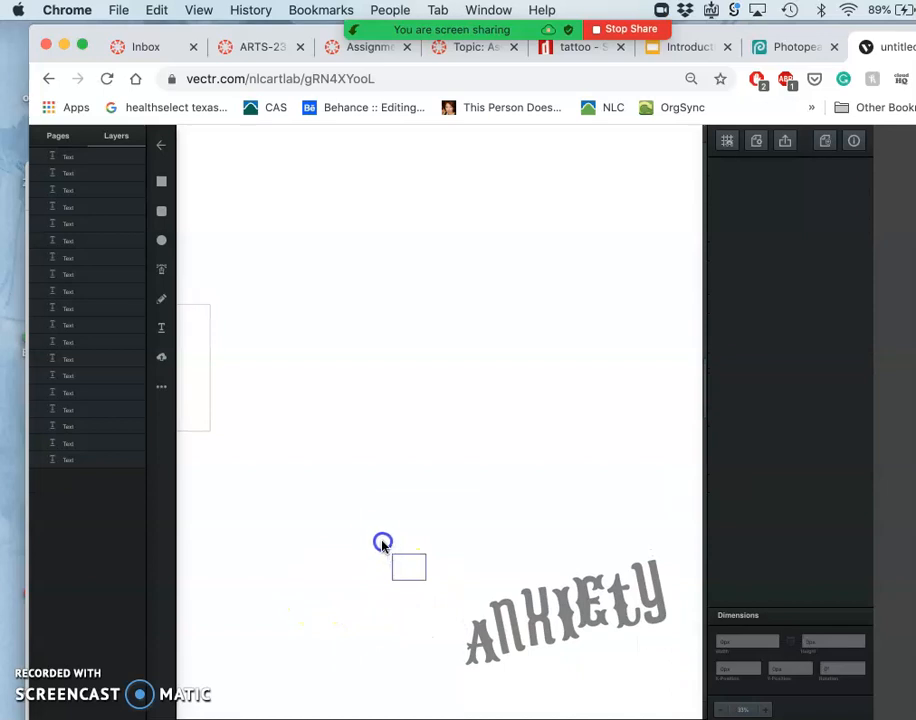
{"action": "left_click_drag", "start_coordinate": [384, 540], "coordinate": [696, 708]}
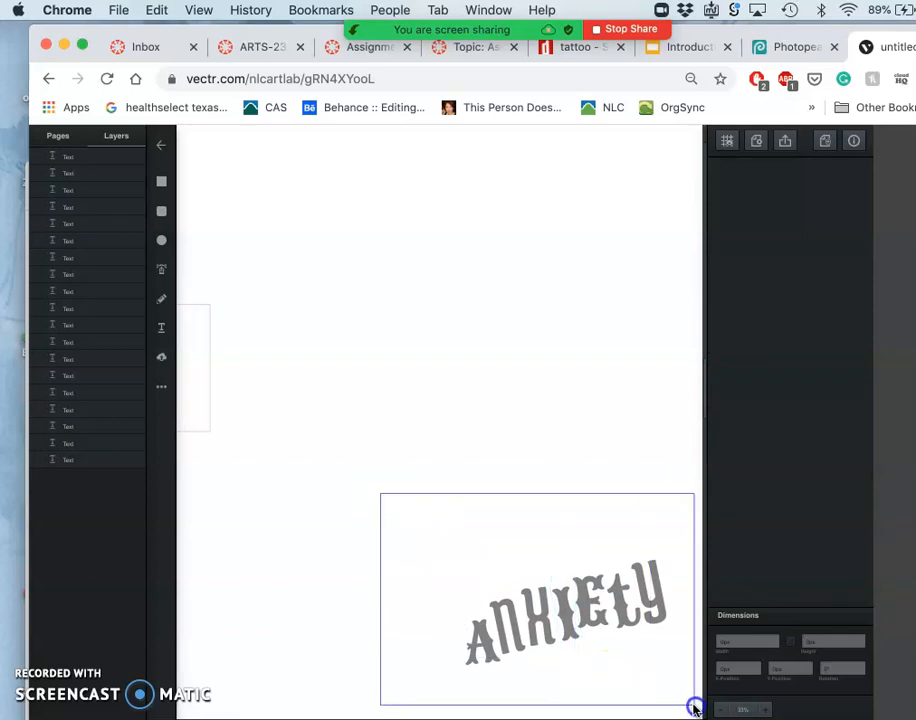
{"action": "left_click", "coordinate": [564, 610]}
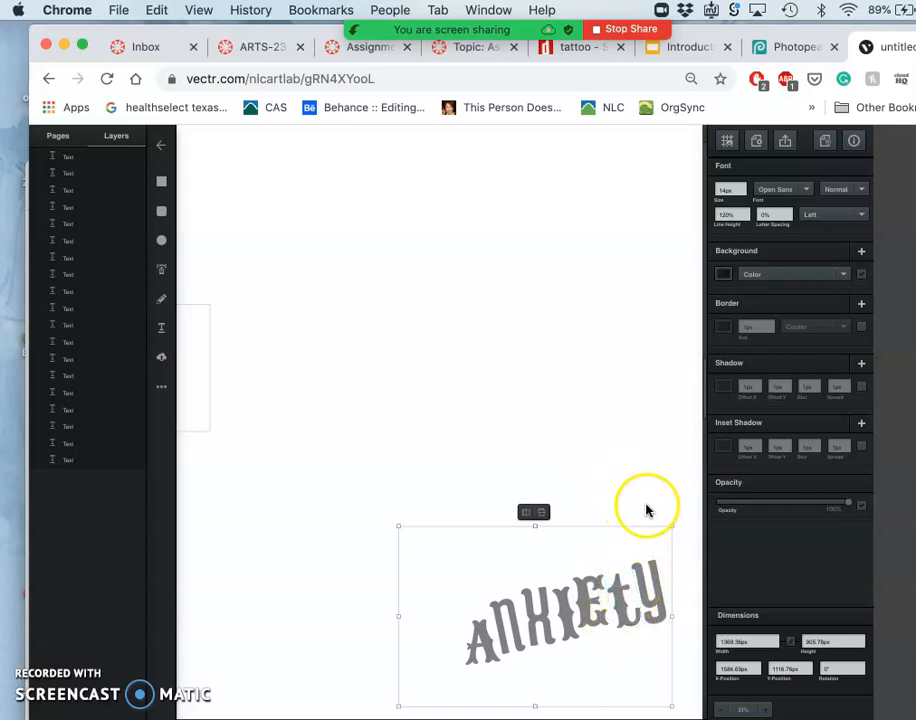
{"action": "mouse_move", "coordinate": [236, 536]}
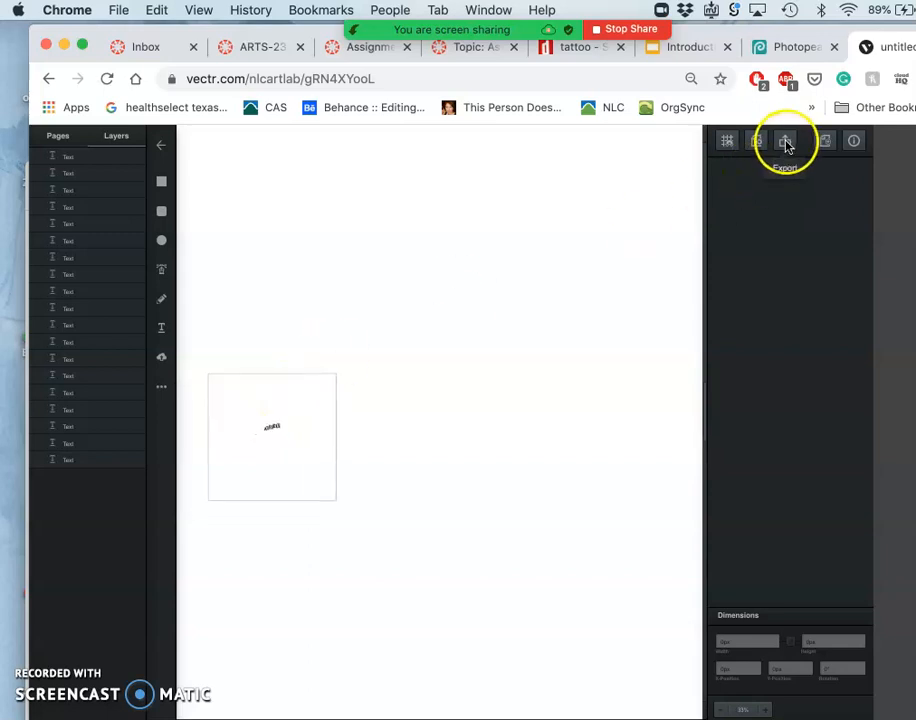
Download the ANXIETY lettering as an enlarged PNG and check it in Downloads
{"action": "left_click", "coordinate": [786, 140]}
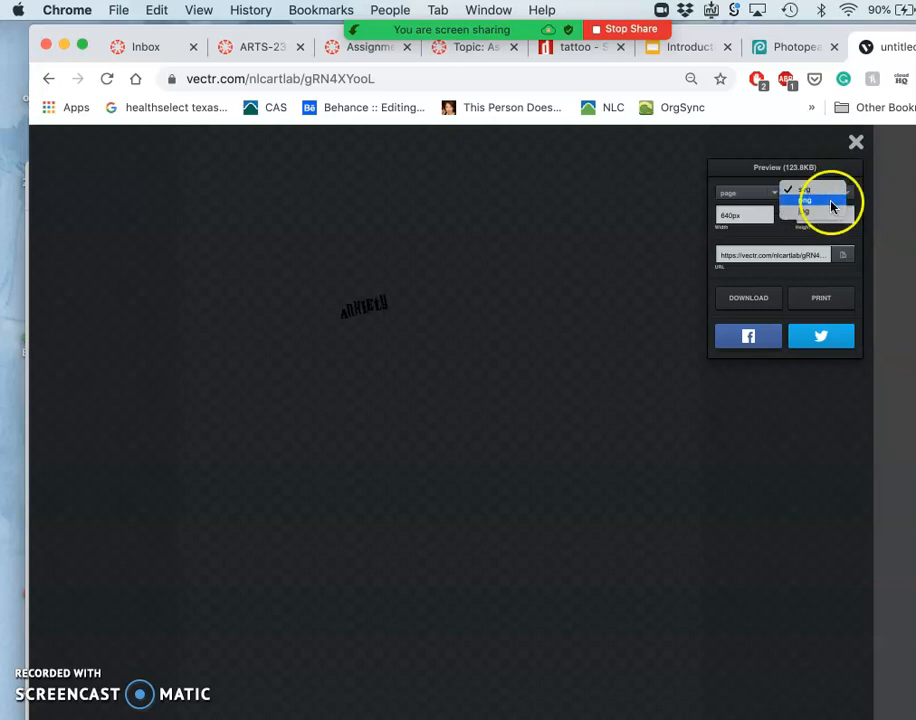
{"action": "left_click", "coordinate": [810, 200]}
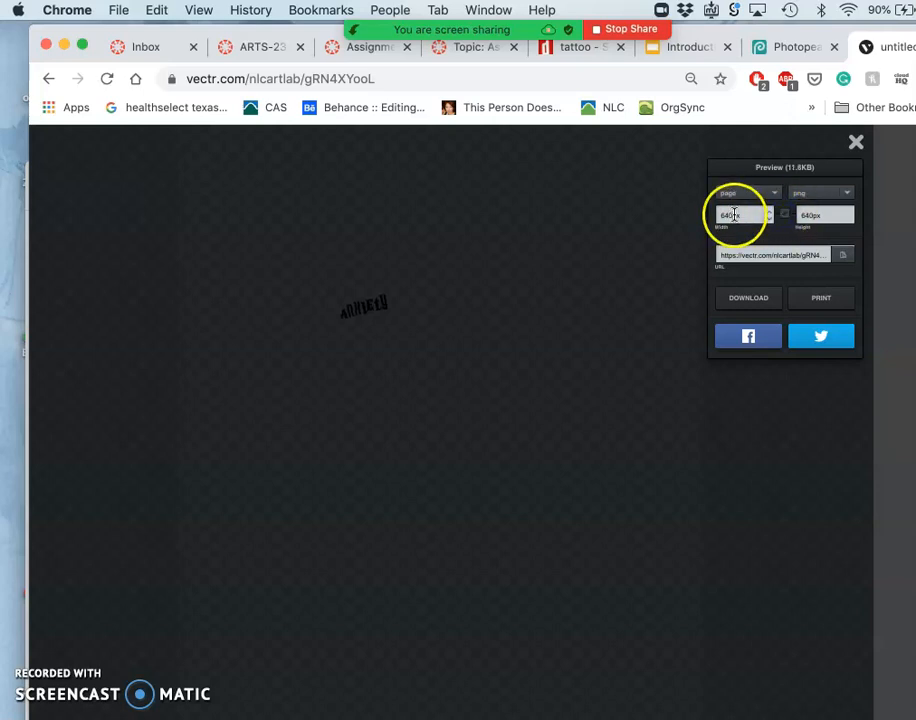
{"action": "left_click", "coordinate": [736, 216]}
{"action": "type", "text": "3000"}
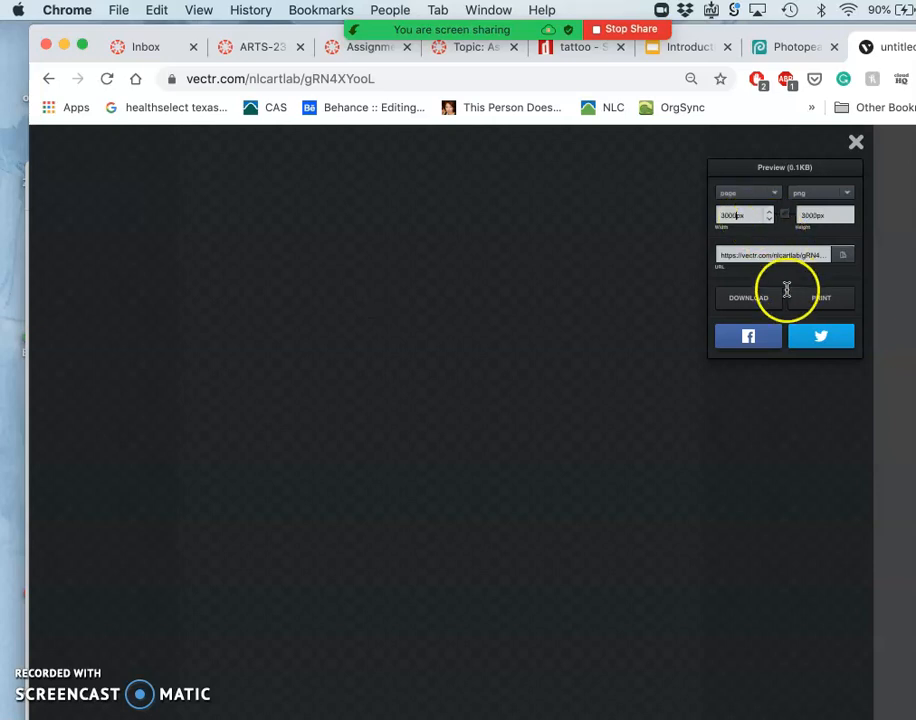
{"action": "left_click", "coordinate": [746, 296]}
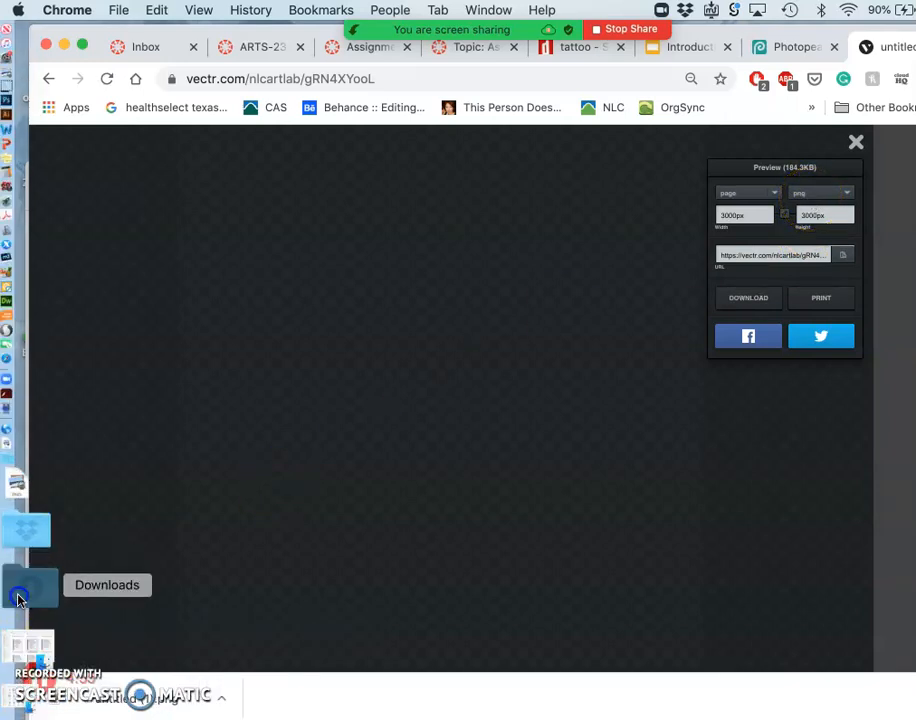
{"action": "left_click", "coordinate": [28, 584]}
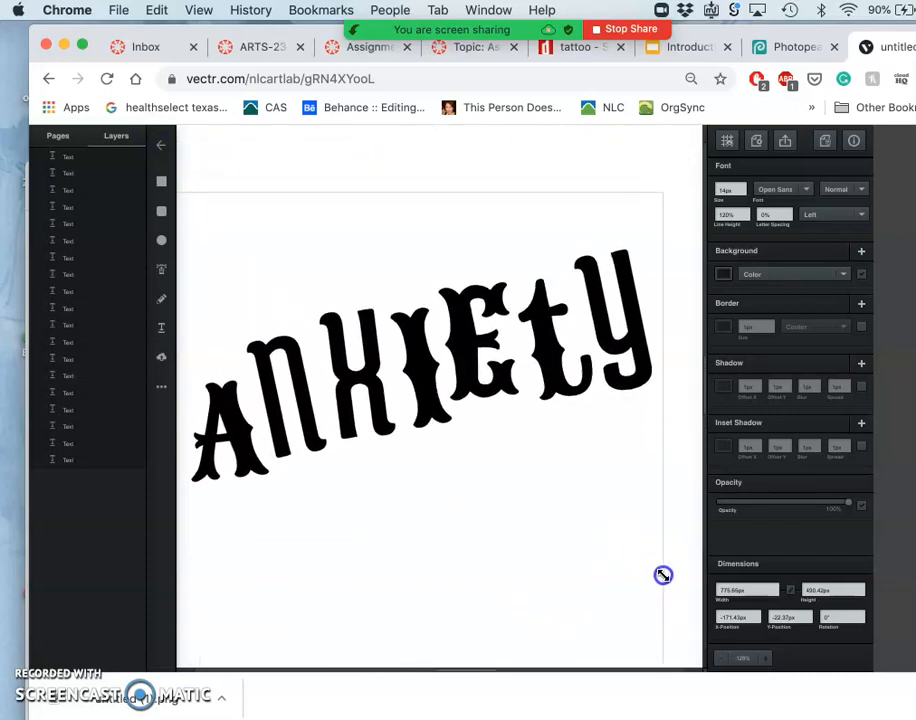
With nothing selected, download the full ANXIETY design as a PNG and check Downloads
{"action": "left_click", "coordinate": [420, 360]}
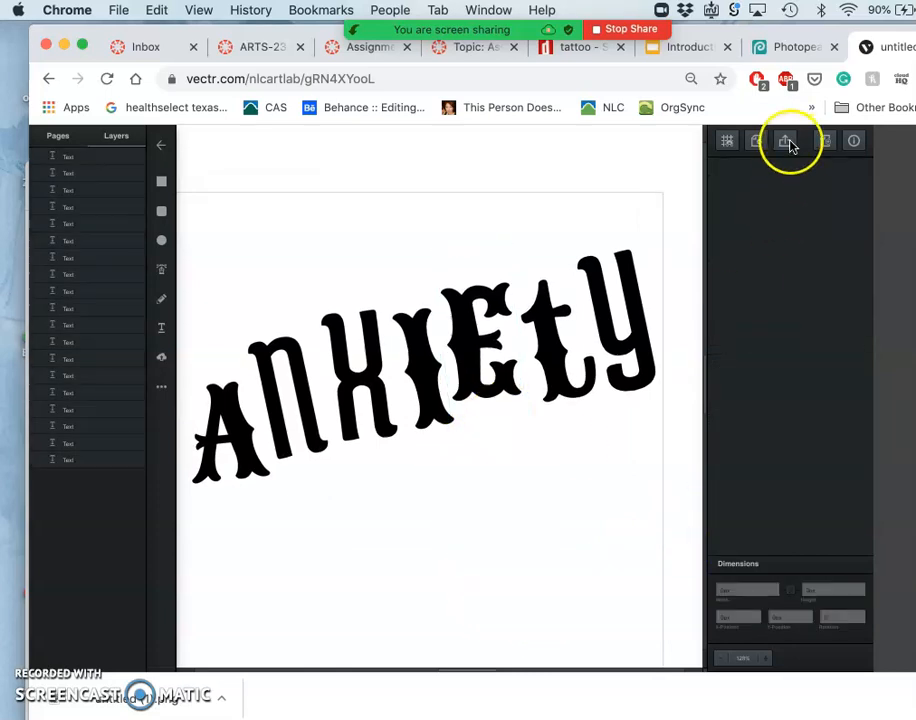
{"action": "left_click", "coordinate": [788, 140]}
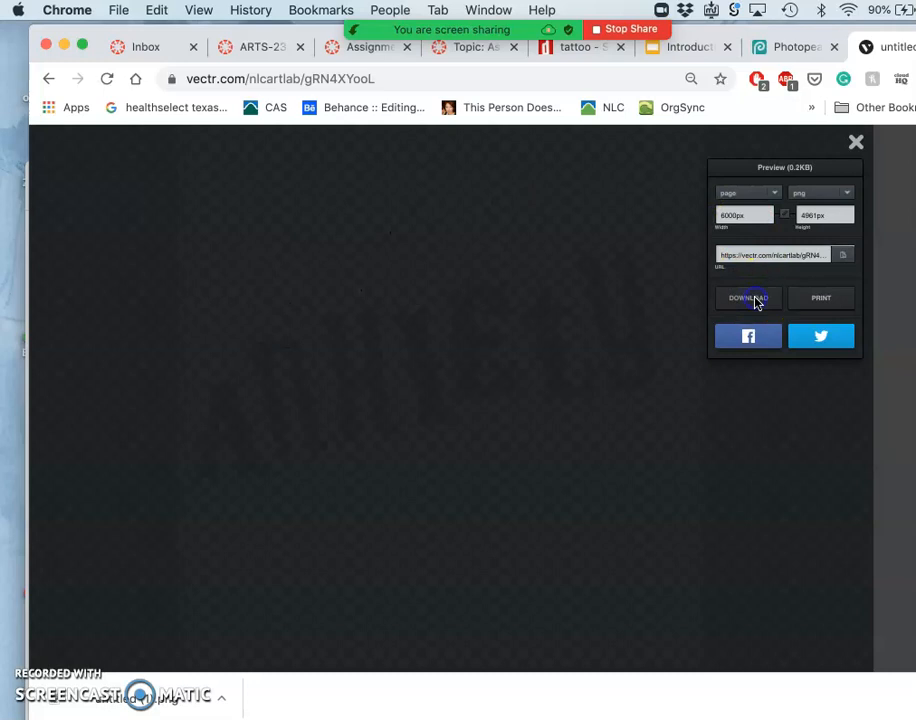
{"action": "left_click", "coordinate": [748, 296]}
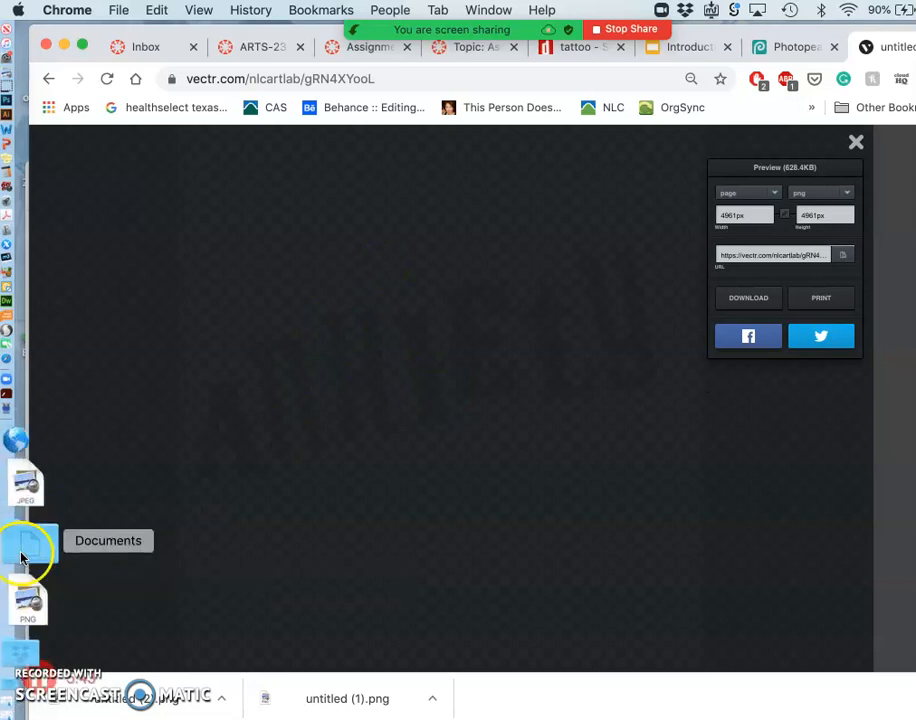
{"action": "left_click", "coordinate": [28, 550]}
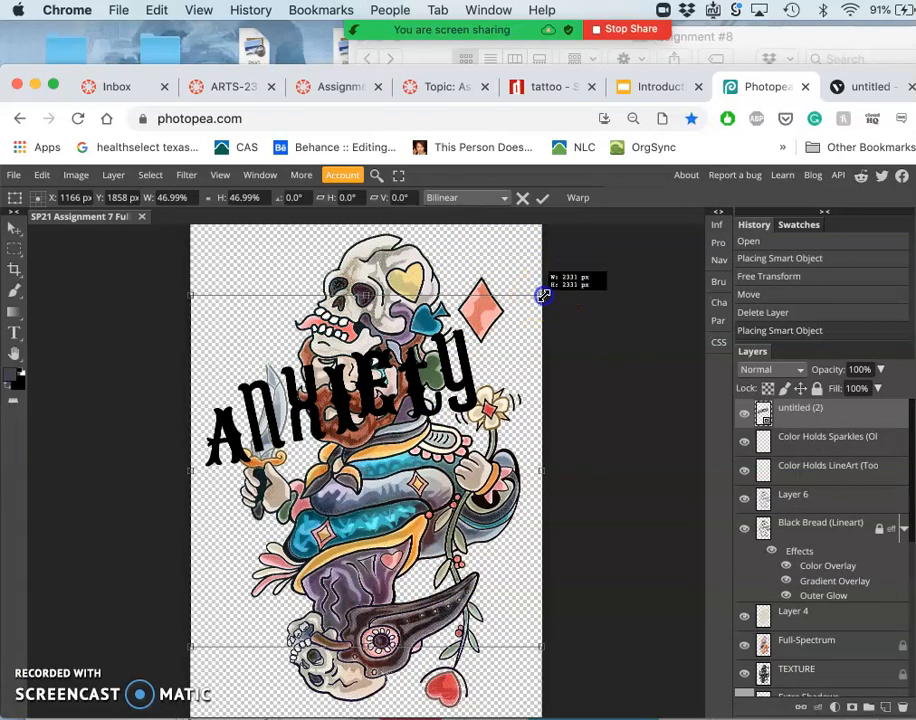
Scale the ANXIETY layer down, rotate it 180° and position it on the blue banner
{"action": "left_click_drag", "start_coordinate": [544, 294], "coordinate": [404, 364]}
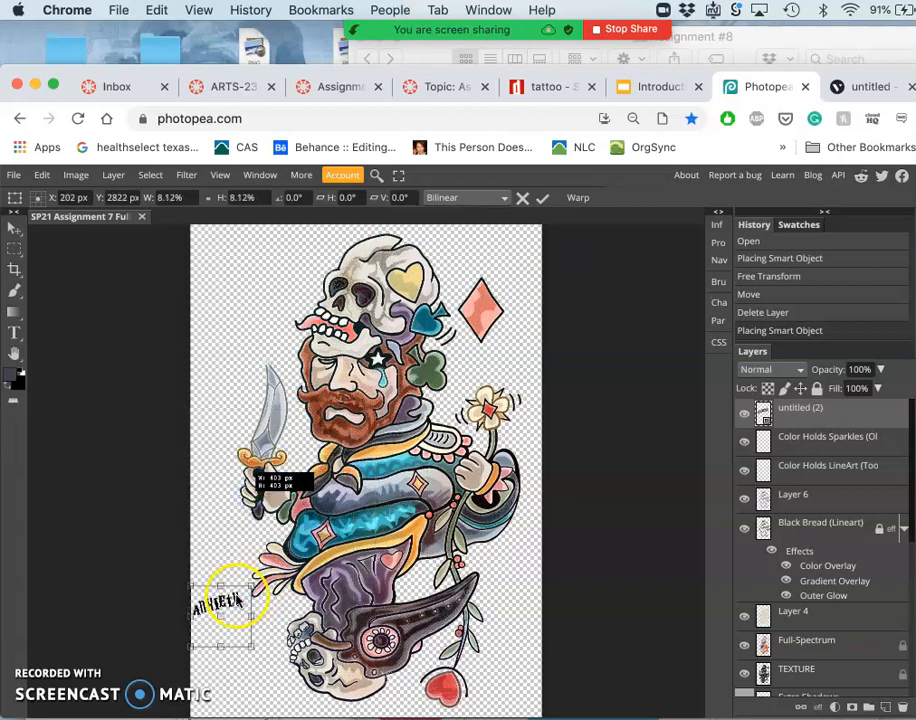
{"action": "left_click_drag", "start_coordinate": [238, 596], "coordinate": [224, 600]}
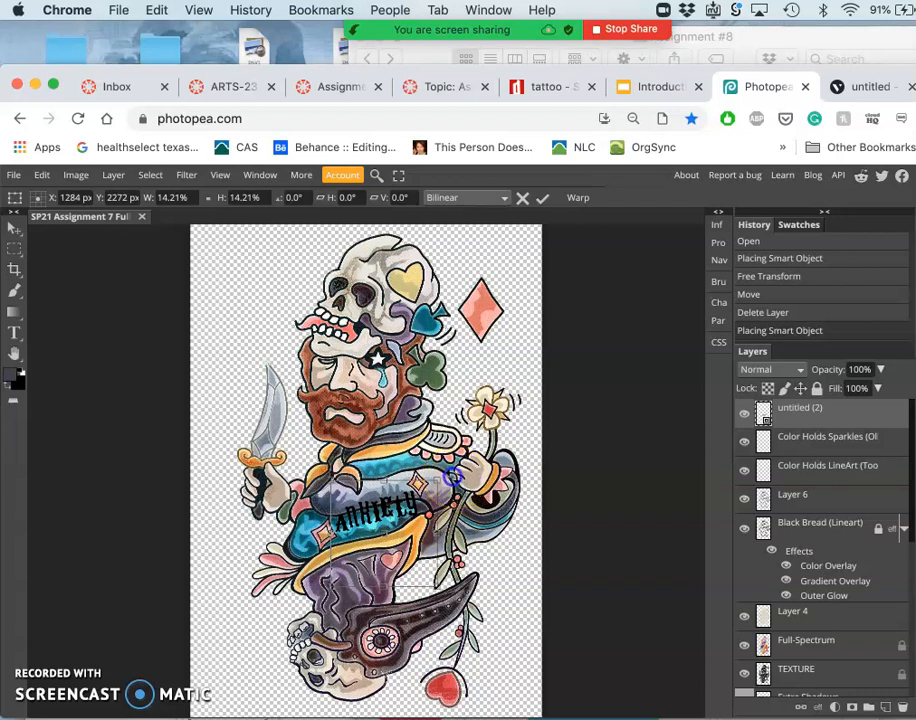
{"action": "left_click_drag", "start_coordinate": [456, 476], "coordinate": [214, 544]}
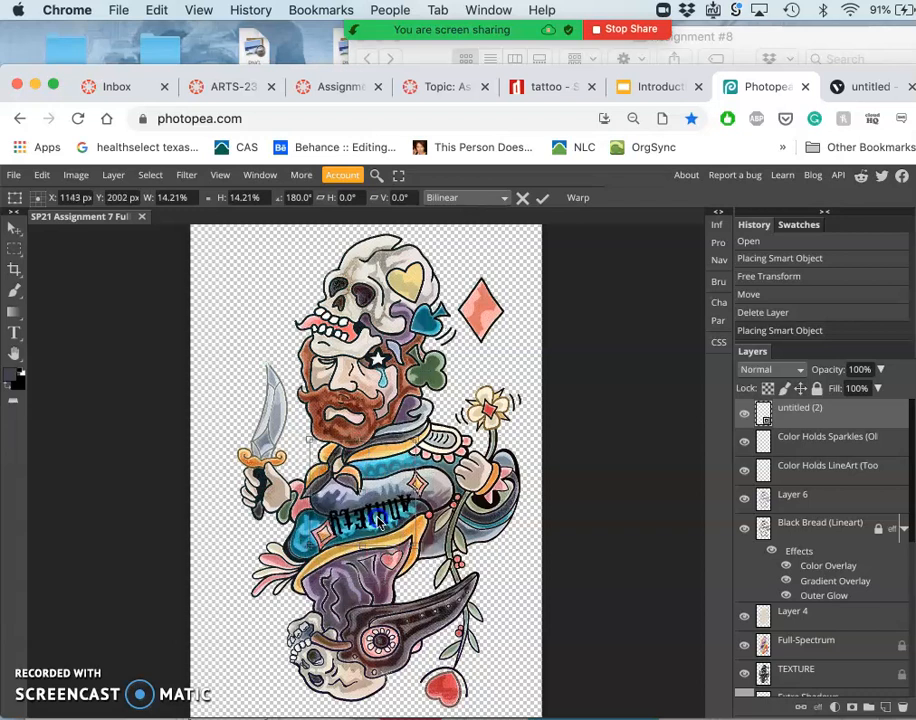
{"action": "left_click_drag", "start_coordinate": [376, 510], "coordinate": [384, 520]}
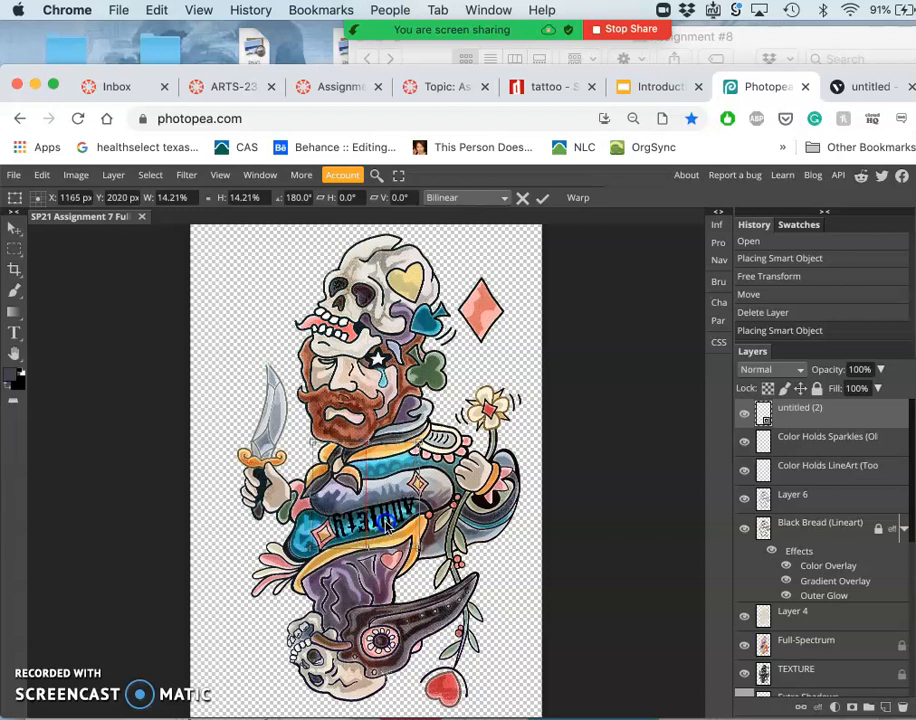
{"action": "left_click_drag", "start_coordinate": [376, 520], "coordinate": [380, 522]}
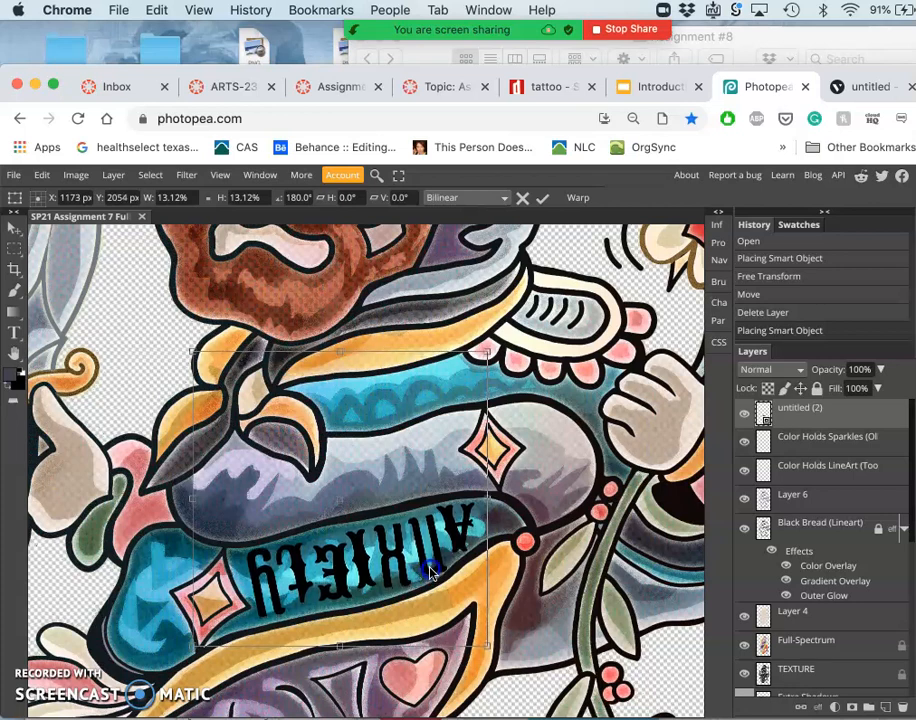
{"action": "mouse_move", "coordinate": [548, 592]}
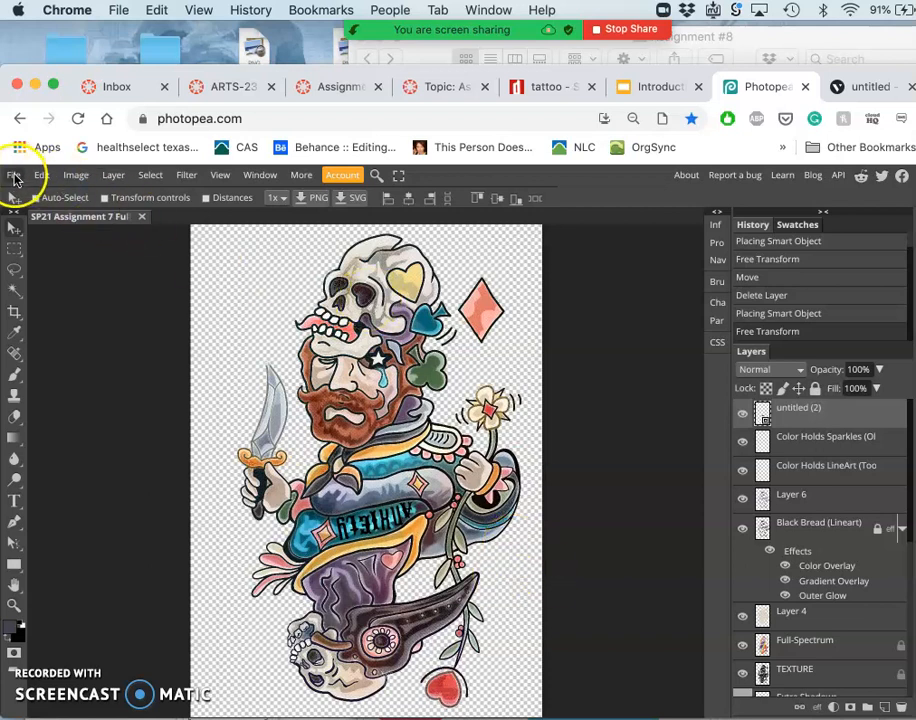
Commit the Free Transform so the upside-down lettering stays on the banner
{"action": "left_click", "coordinate": [14, 176]}
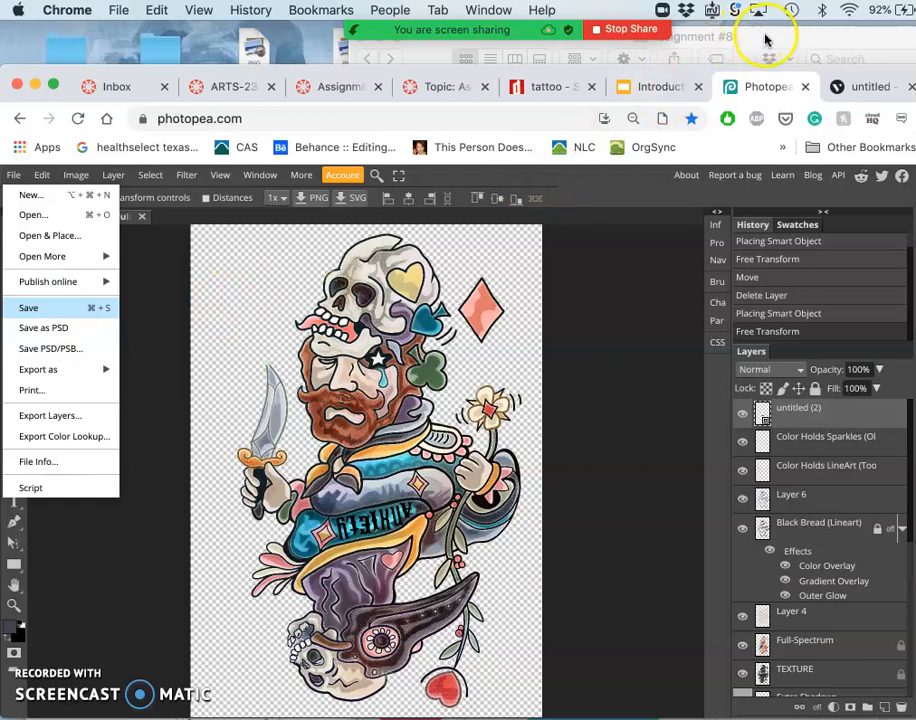
{"action": "mouse_move", "coordinate": [764, 38]}
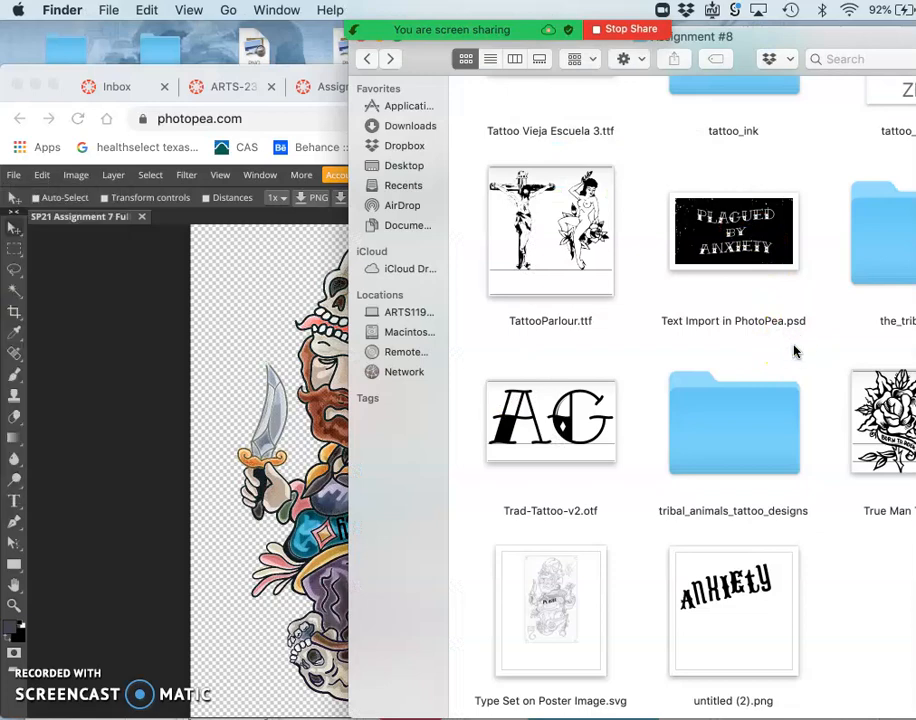
Launch ~AnXiEtY.svg from the assignment folder into Illustrator
{"action": "scroll", "scroll_direction": "down", "scroll_amount": 3}
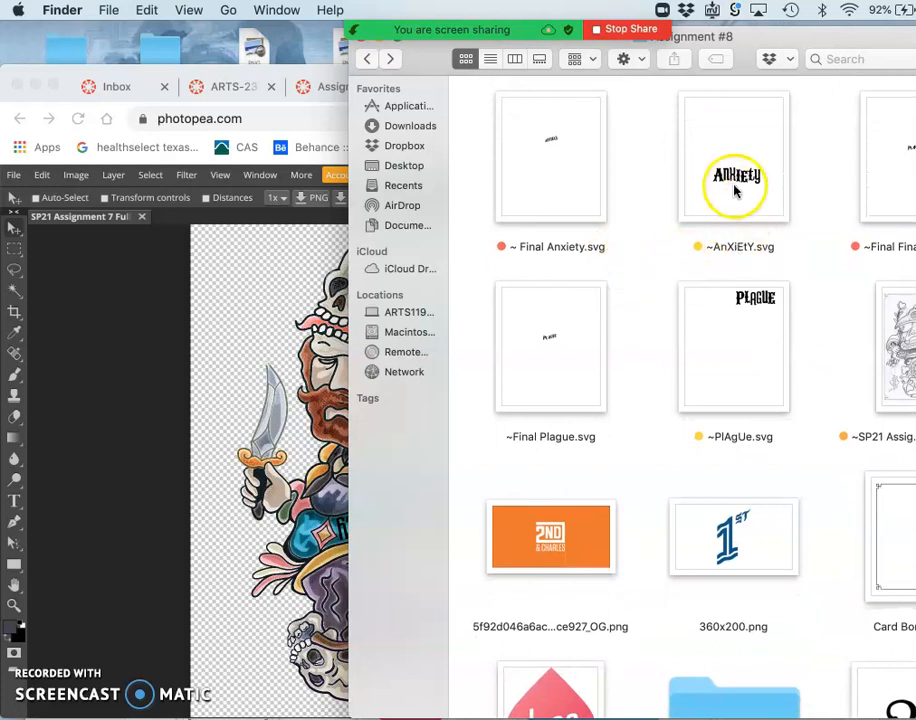
{"action": "left_click", "coordinate": [732, 156]}
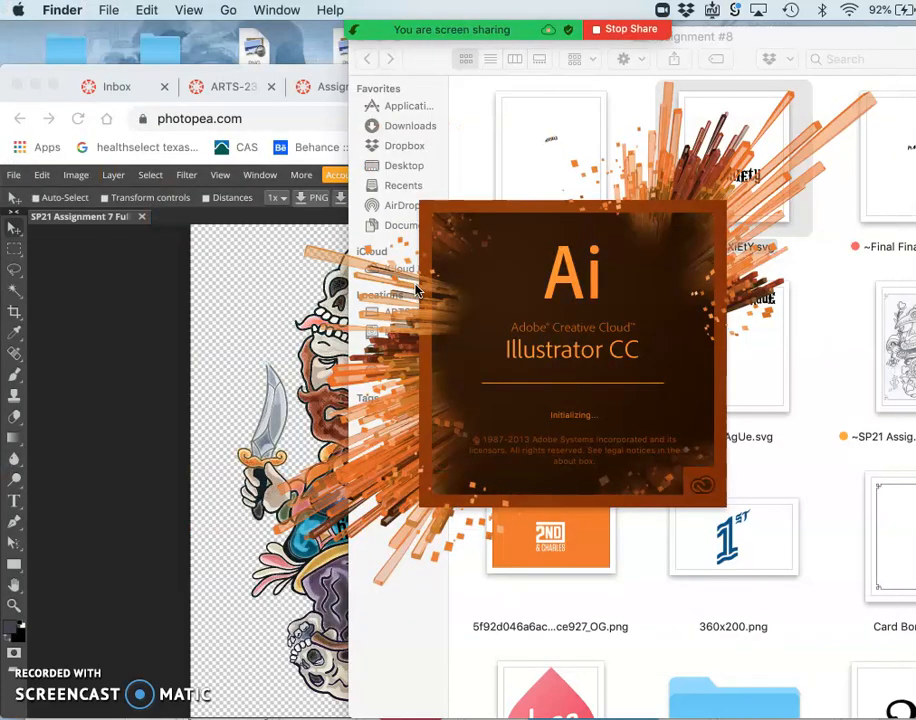
{"action": "mouse_move", "coordinate": [544, 216]}
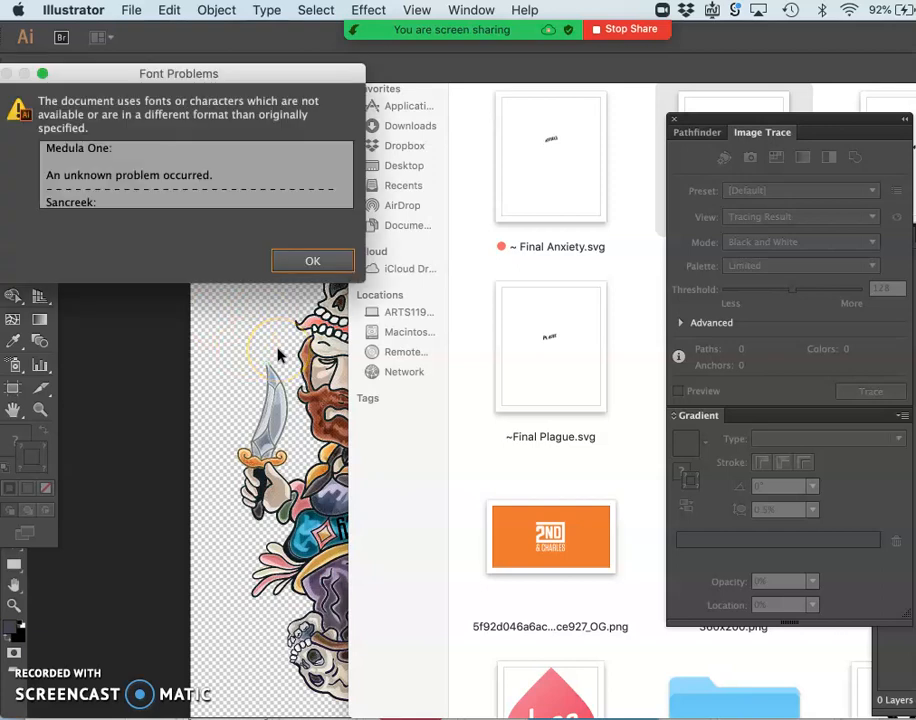
Dismiss the Font Problems warning so the ANXIETY SVG opens on its artboard
{"action": "left_click", "coordinate": [312, 260]}
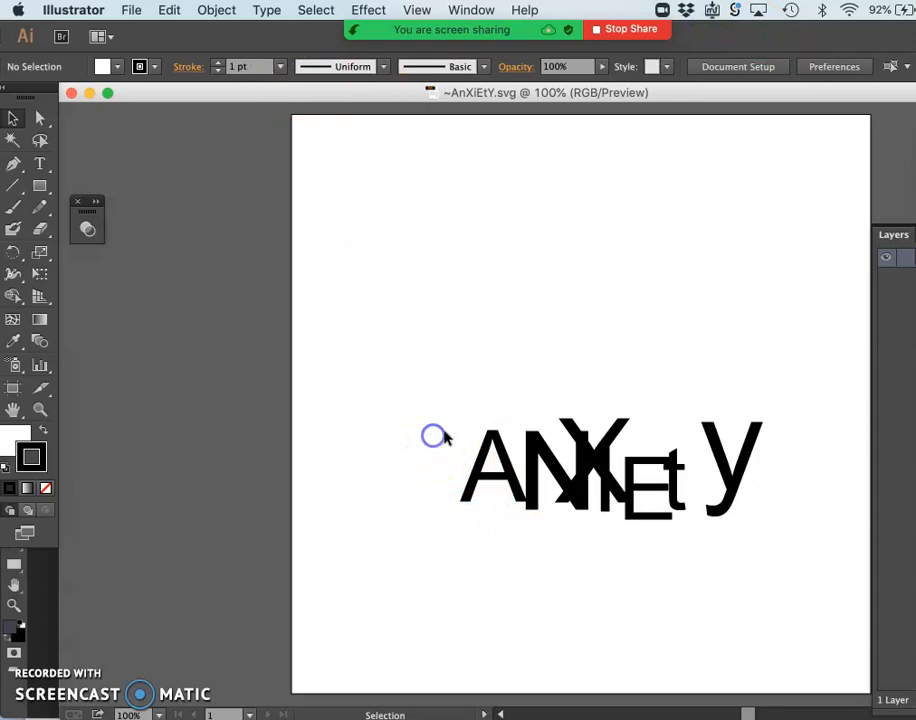
Marquee-select the scattered ANXIETY letters and delete them, leaving the artboard empty
{"action": "left_click_drag", "start_coordinate": [432, 436], "coordinate": [756, 528]}
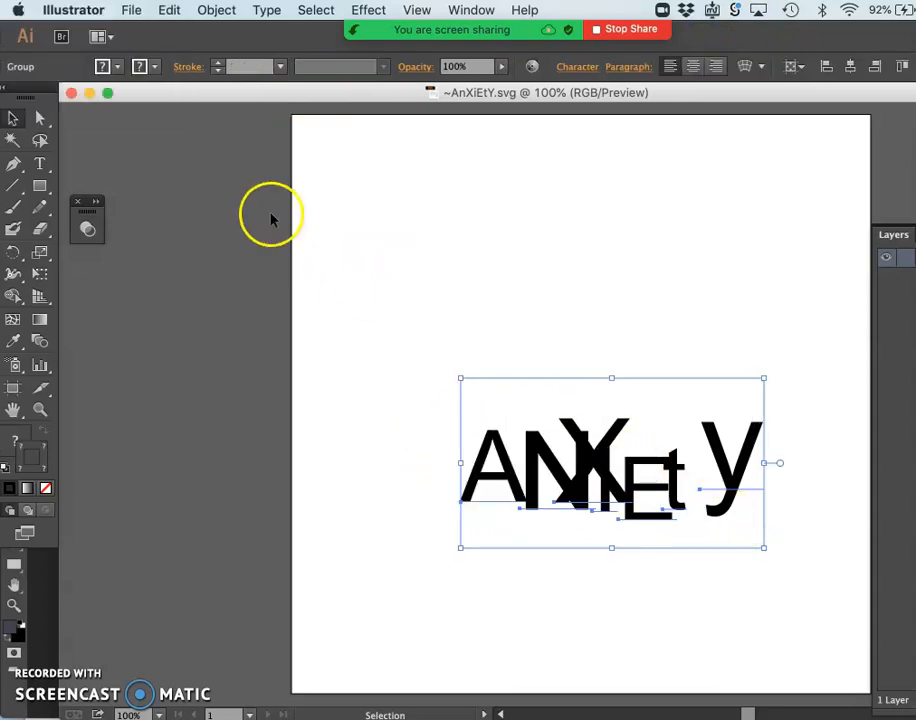
{"action": "mouse_move", "coordinate": [352, 228]}
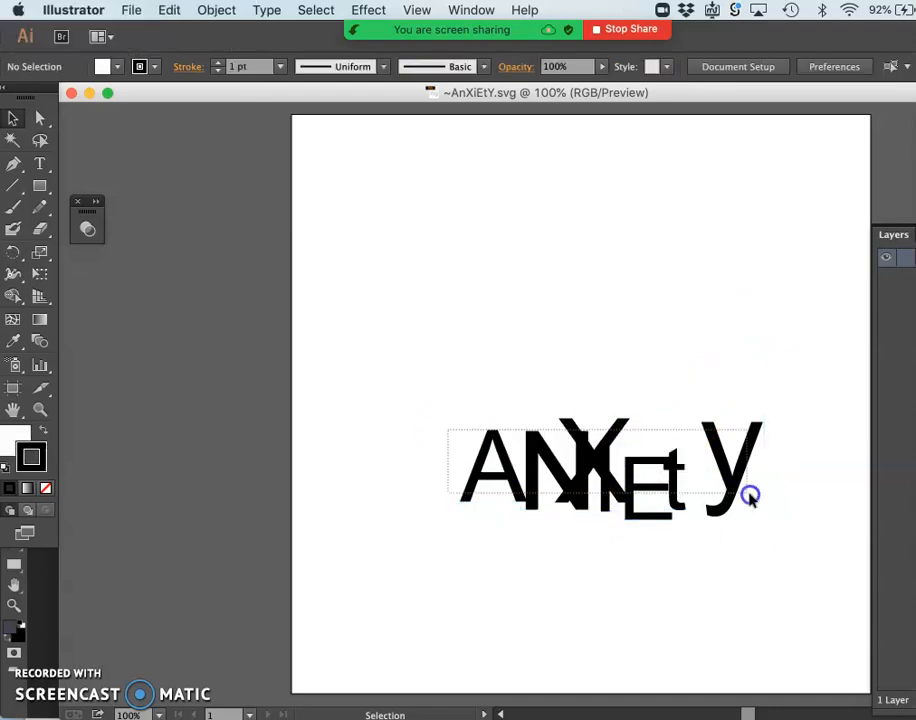
{"action": "key", "text": "Delete"}
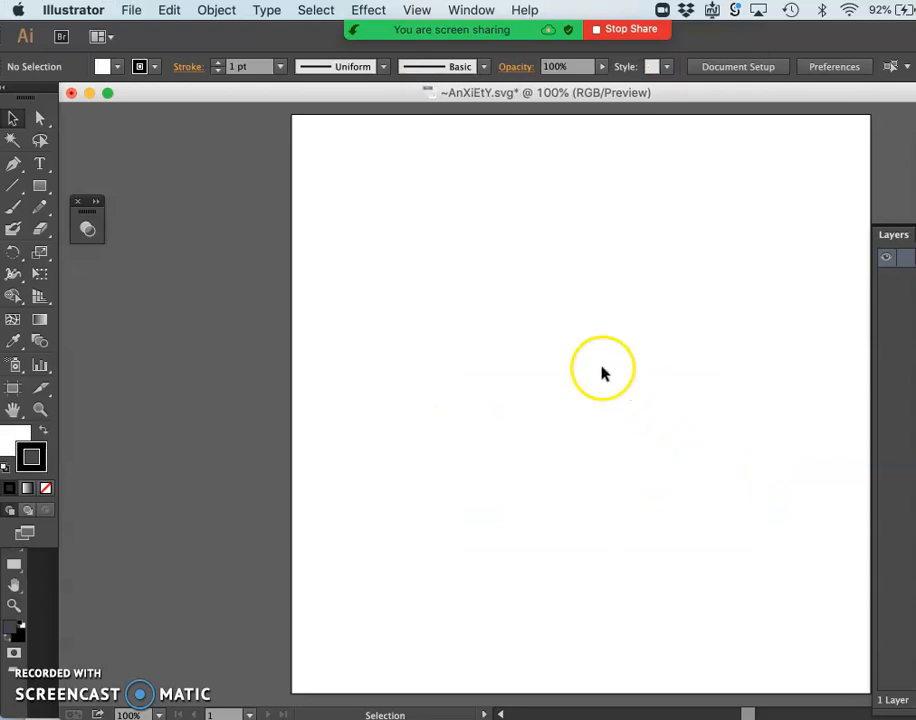
{"action": "mouse_move", "coordinate": [72, 112]}
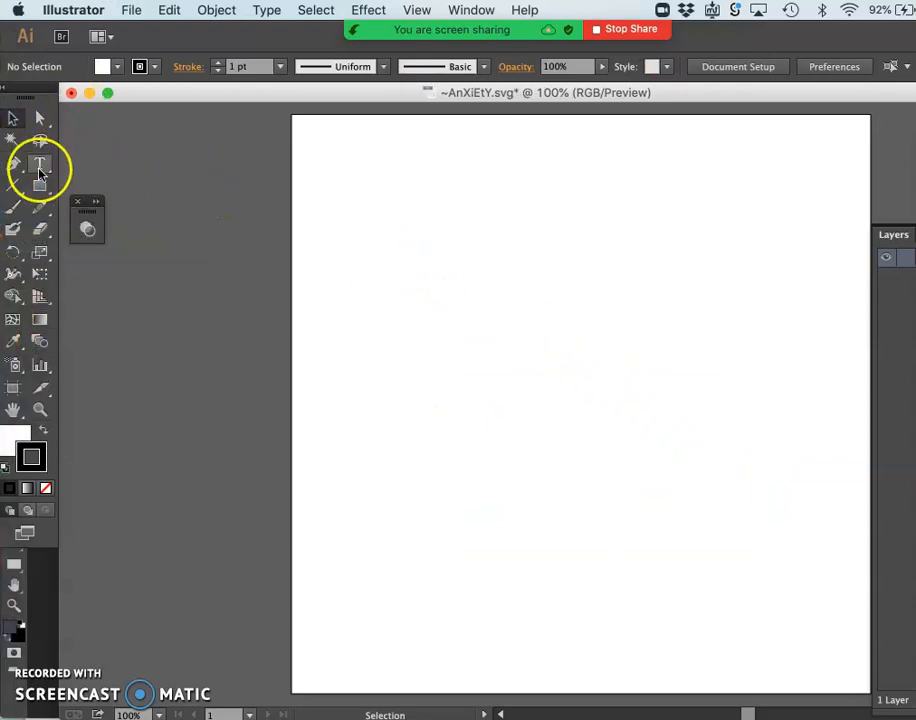
Create a text area holding PLAGUE and set it large in the Tattoo Museum font
{"action": "left_click_drag", "start_coordinate": [346, 182], "coordinate": [612, 376]}
{"action": "type", "text": "Plague"}
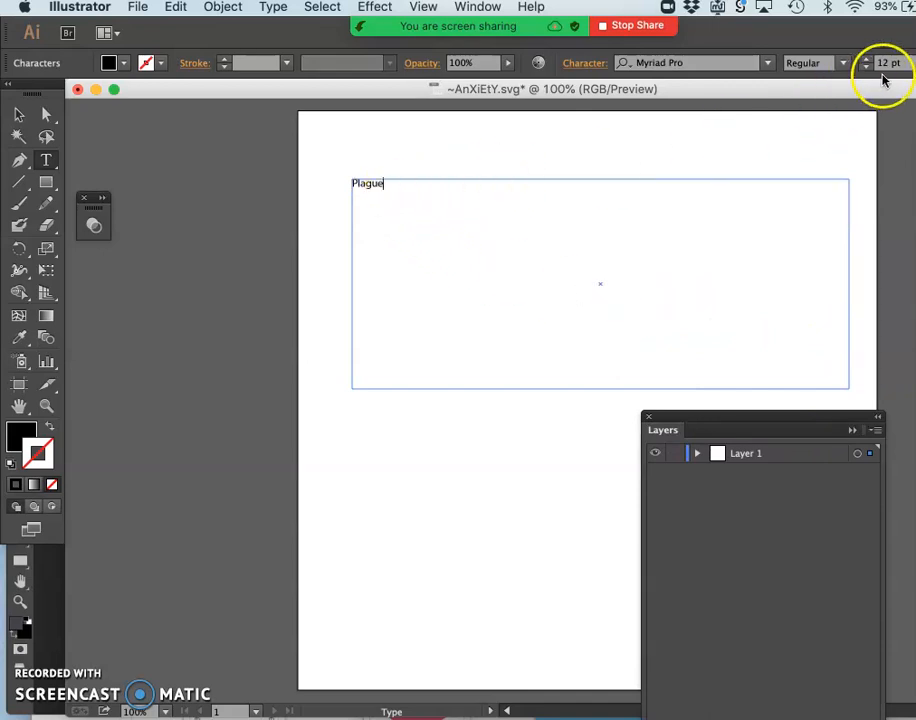
{"action": "mouse_move", "coordinate": [868, 62]}
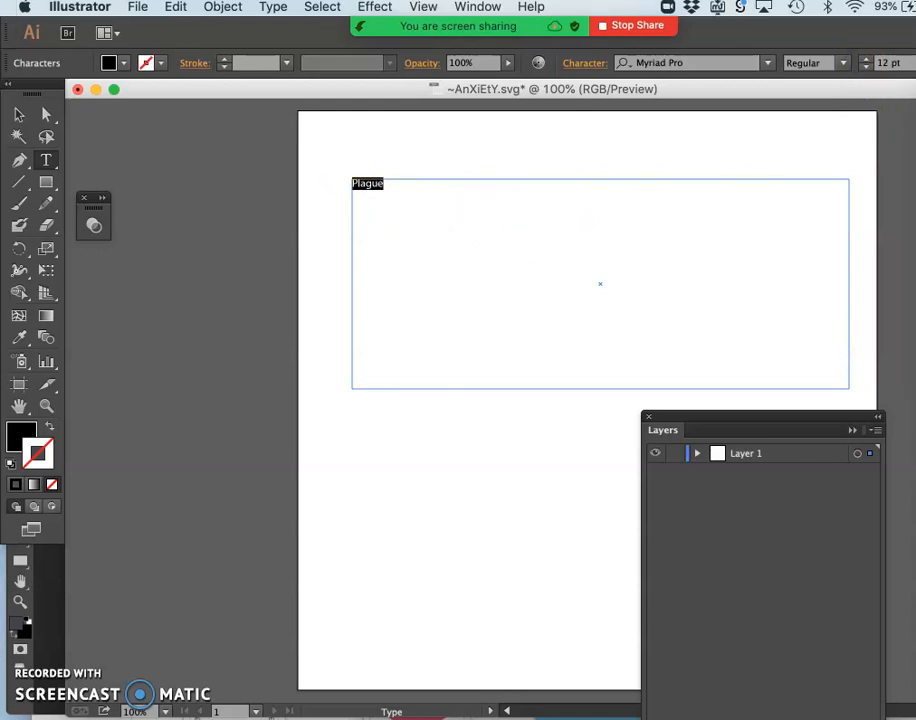
{"action": "left_click", "coordinate": [884, 62]}
{"action": "type", "text": "110"}
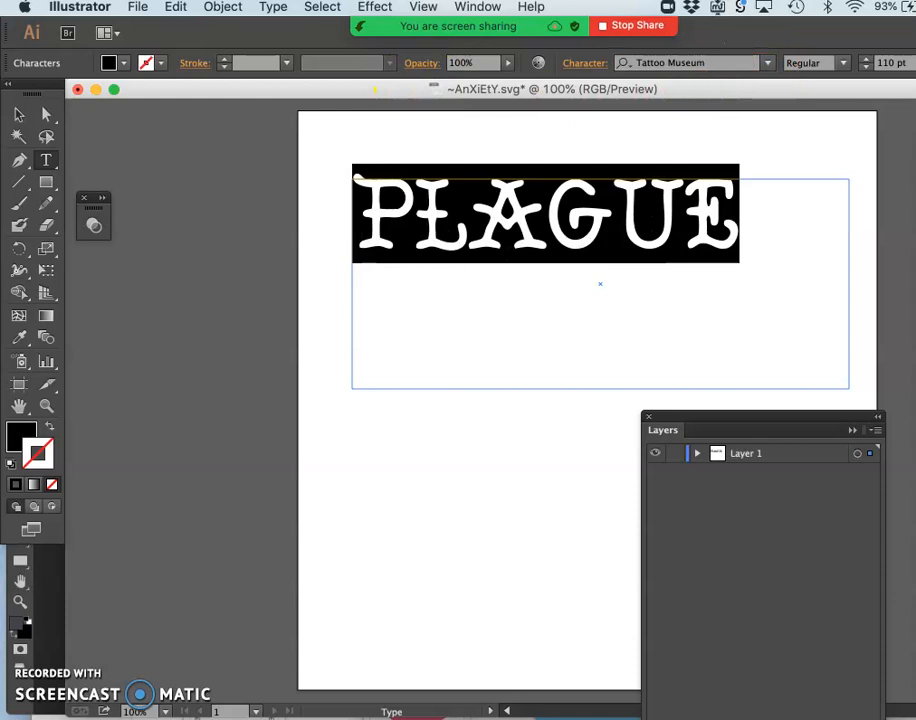
{"action": "left_click", "coordinate": [616, 222]}
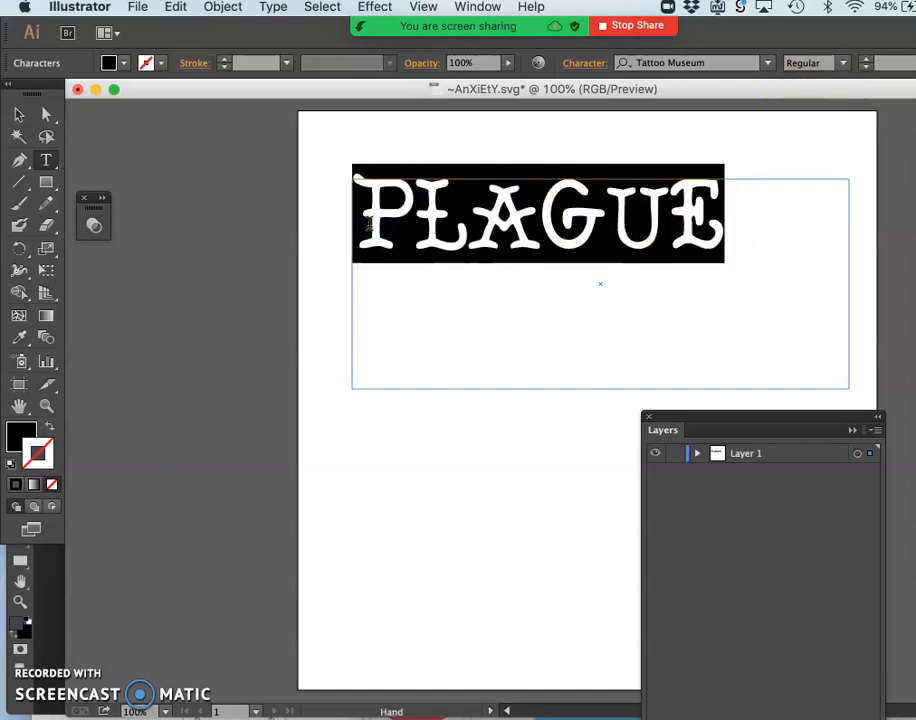
Reduce the tracking on PLAGUE so its letters sit closer, then leave text editing
{"action": "left_click", "coordinate": [472, 200]}
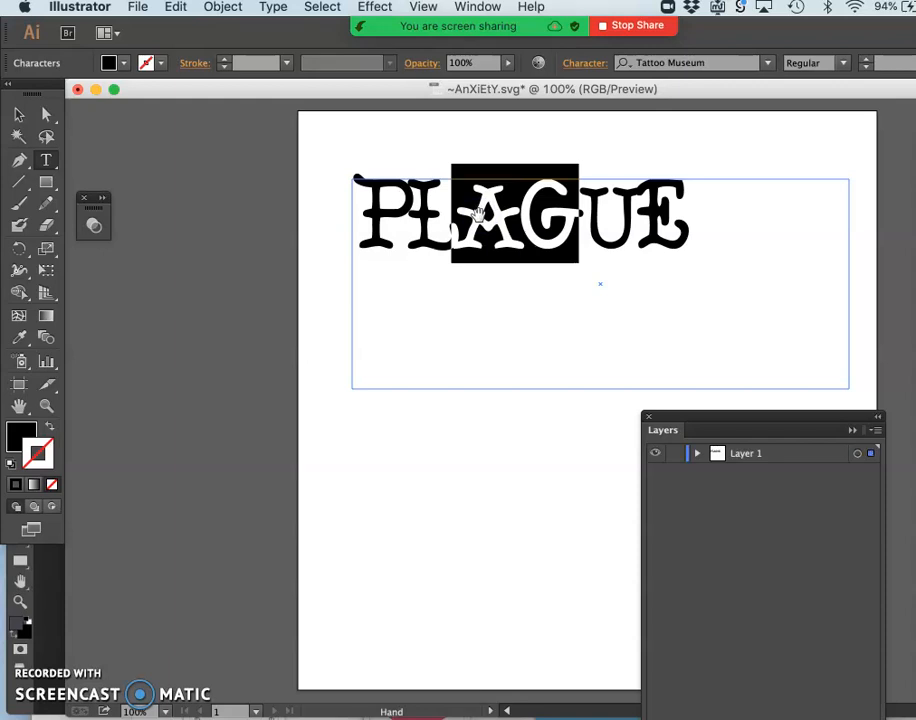
{"action": "left_click", "coordinate": [600, 216]}
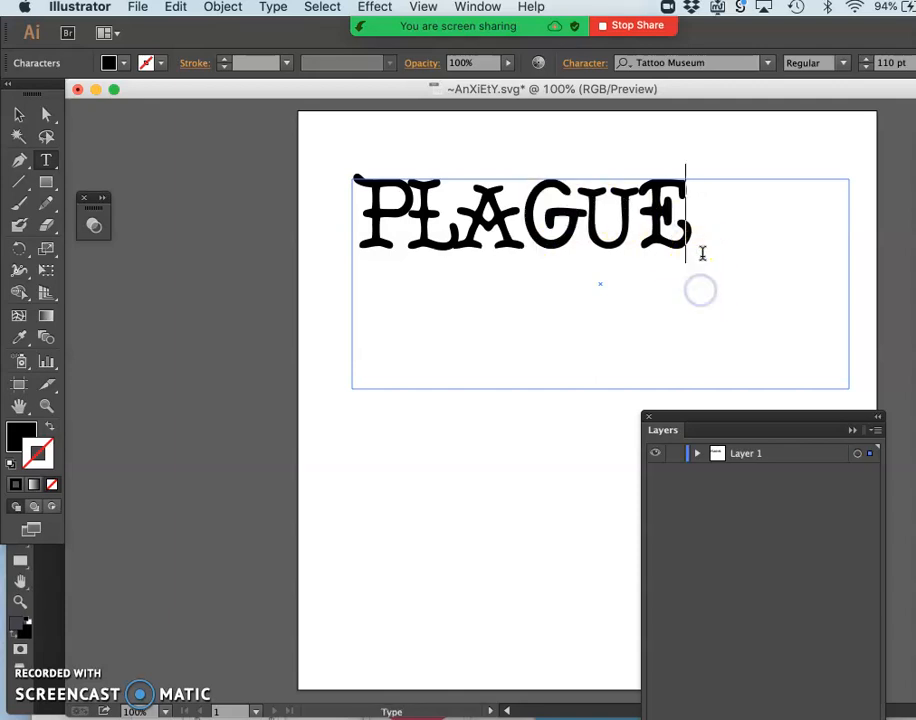
{"action": "mouse_move", "coordinate": [404, 224]}
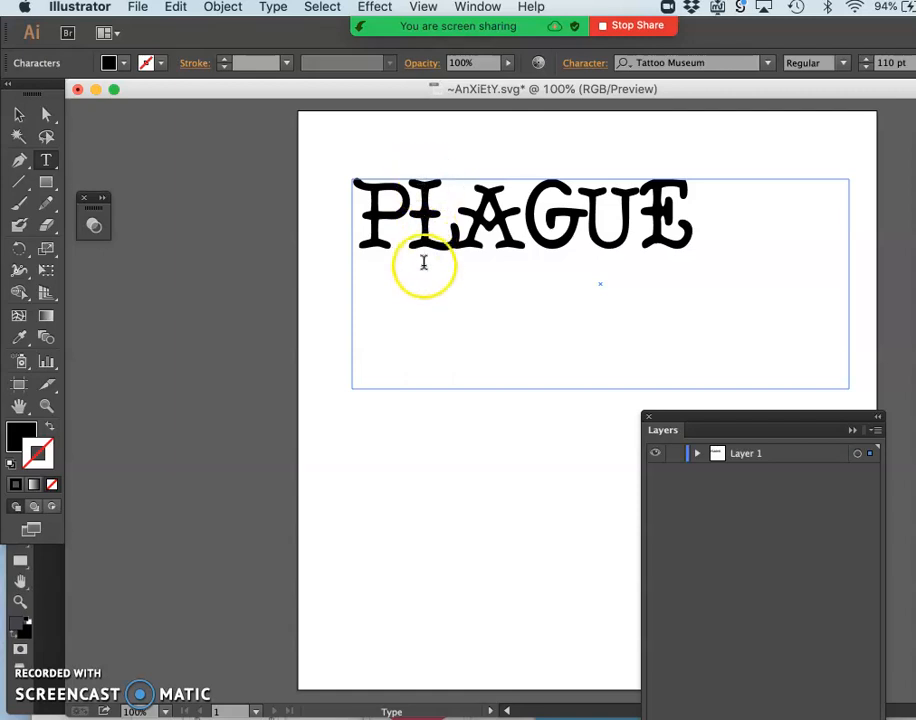
{"action": "mouse_move", "coordinate": [502, 298]}
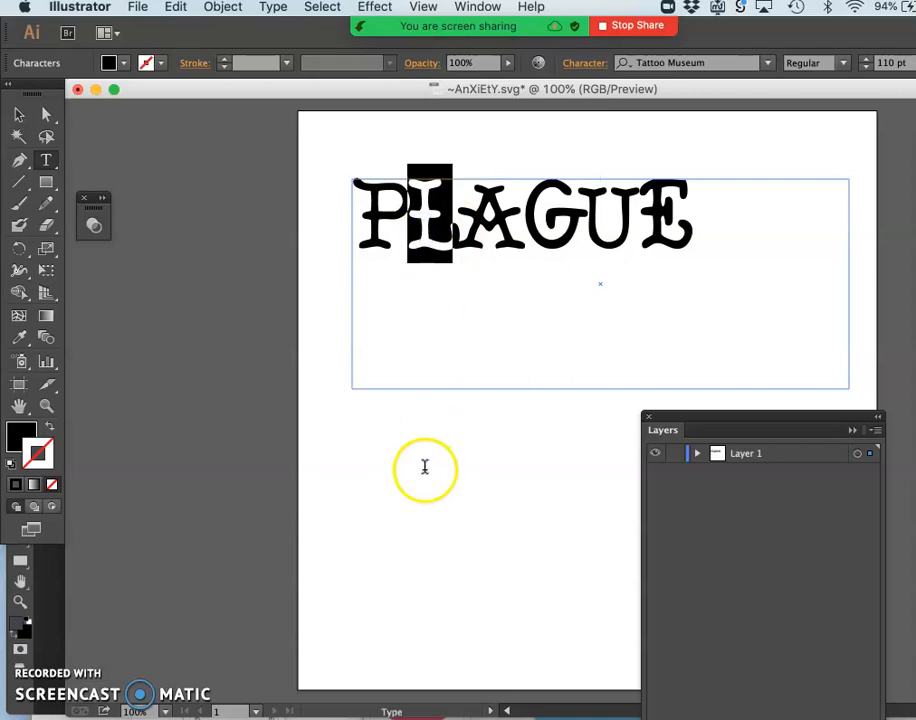
Cut the L out of PLAGUE and move the separate L back into the gap between P and A
{"action": "key", "text": "Backspace"}
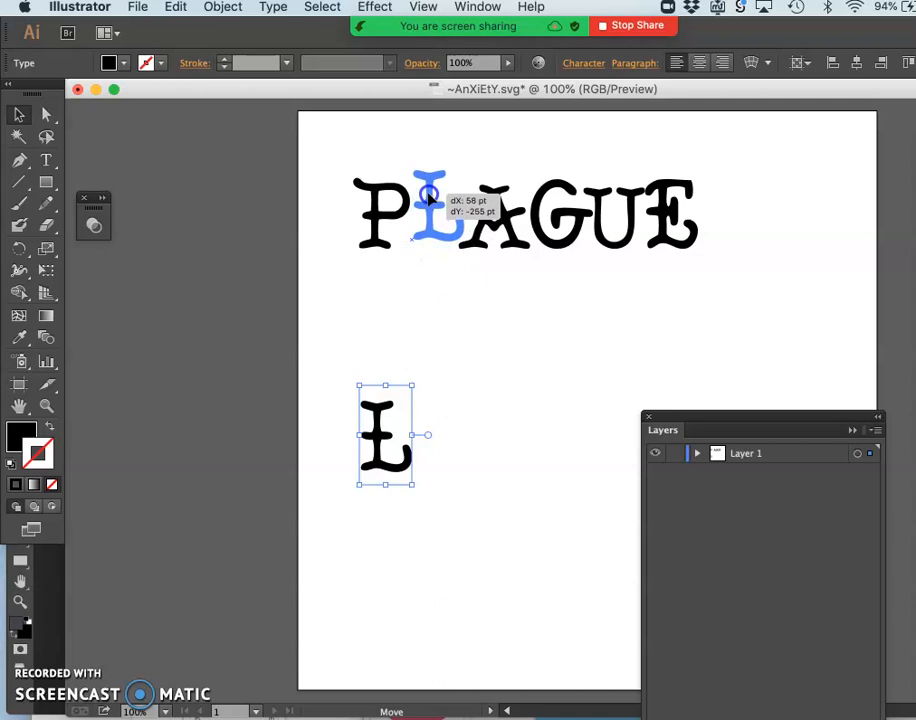
{"action": "left_click_drag", "start_coordinate": [384, 434], "coordinate": [438, 210]}
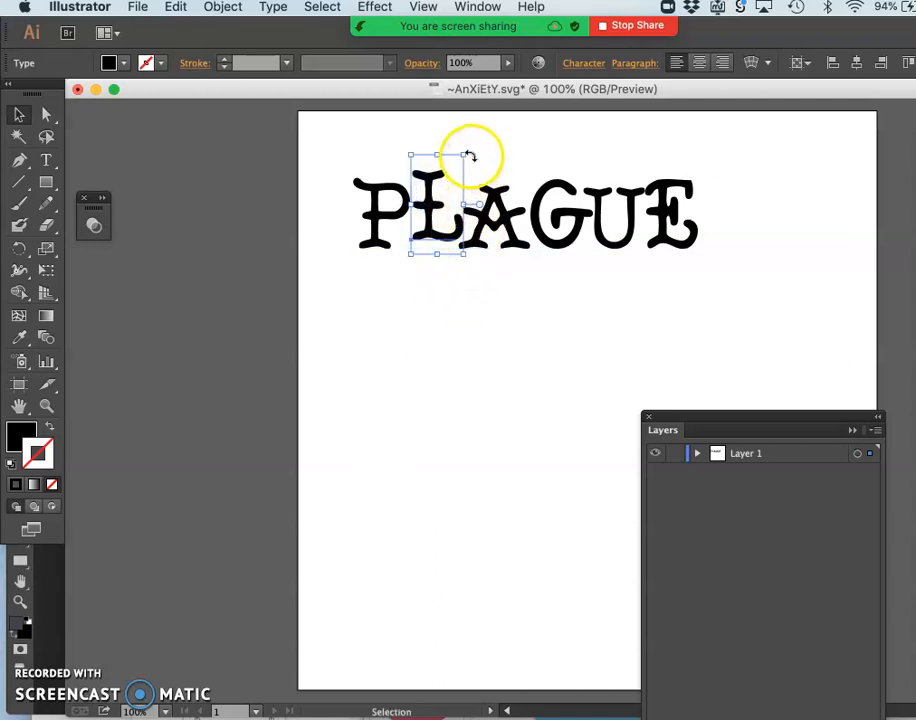
{"action": "left_click", "coordinate": [472, 322]}
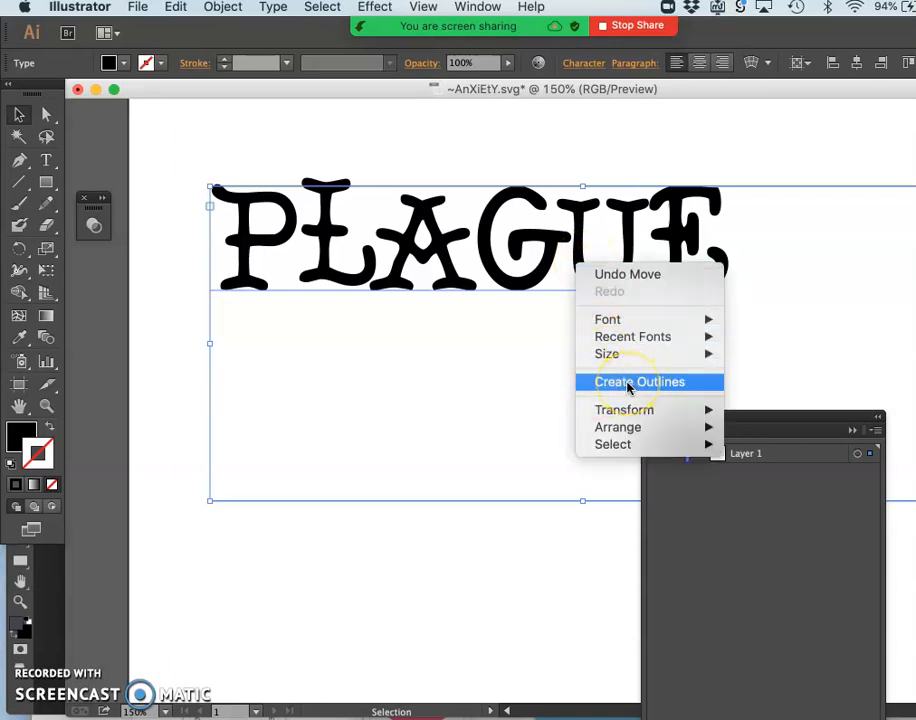
Retype the L inside PLAGUE and convert the whole word to outlines via Create Outlines
{"action": "left_click", "coordinate": [640, 380]}
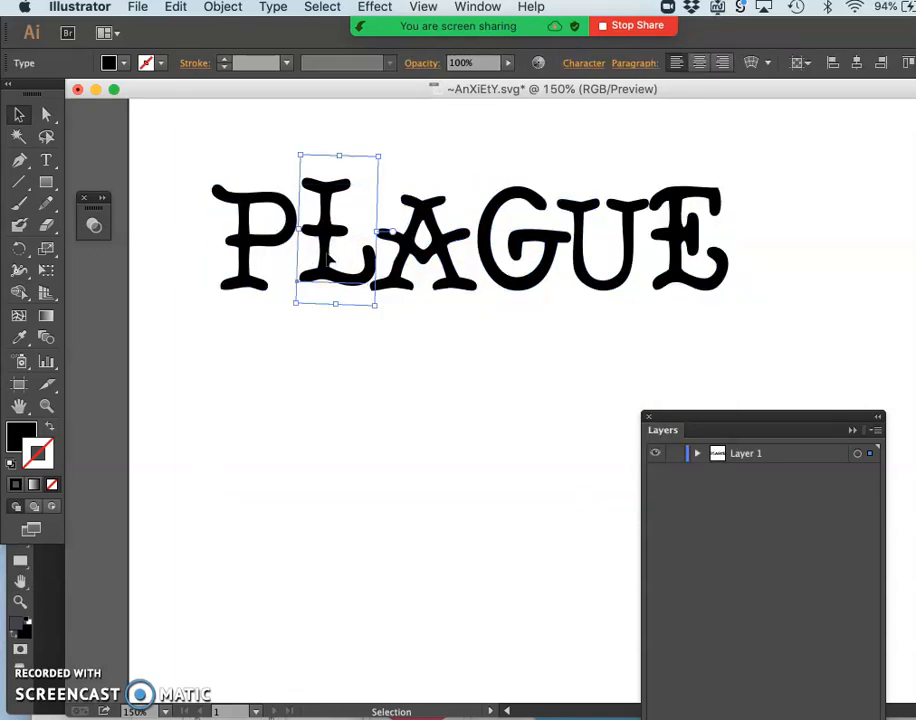
{"action": "left_click", "coordinate": [46, 160]}
{"action": "type", "text": "O"}
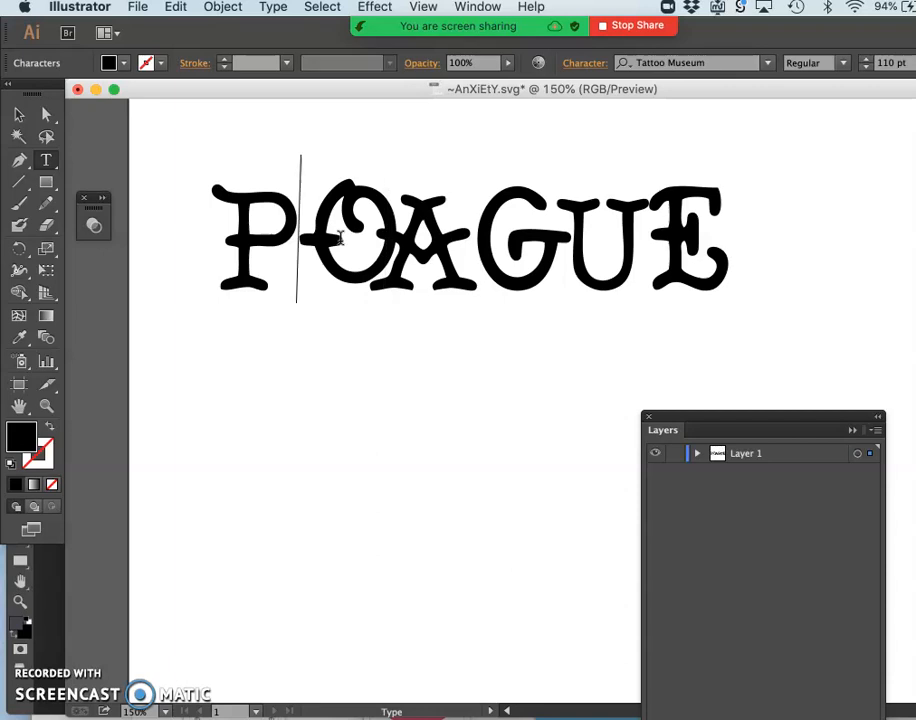
{"action": "type", "text": "J"}
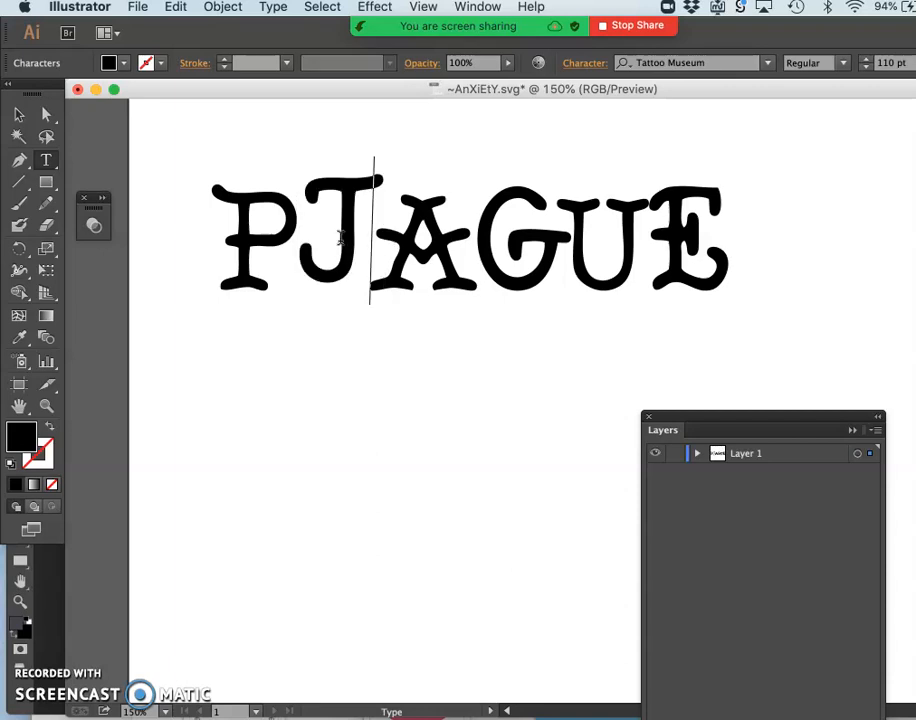
{"action": "type", "text": "L"}
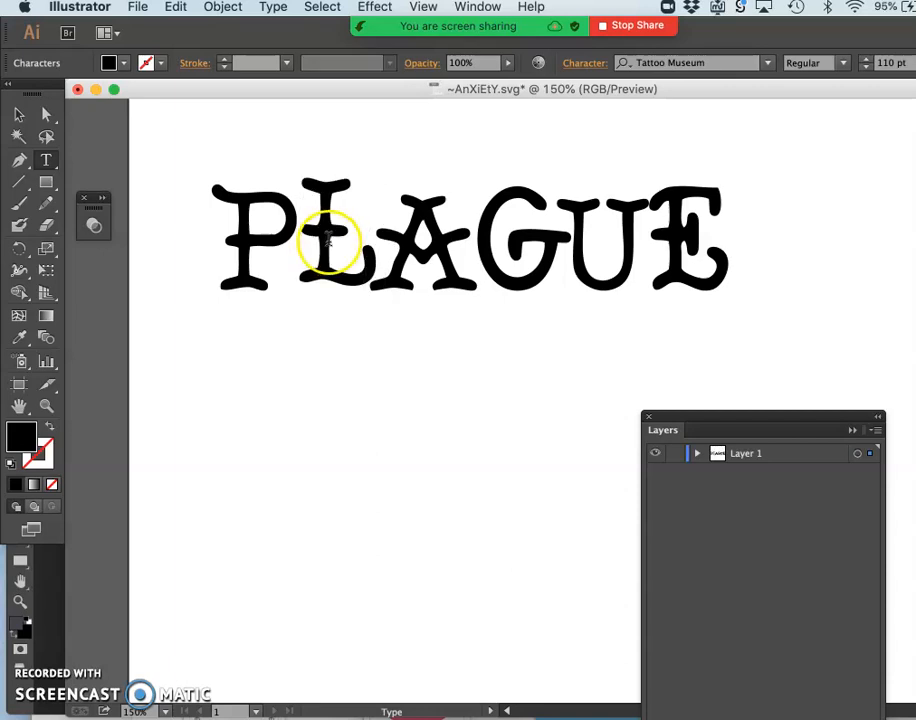
{"action": "right_click", "coordinate": [324, 240]}
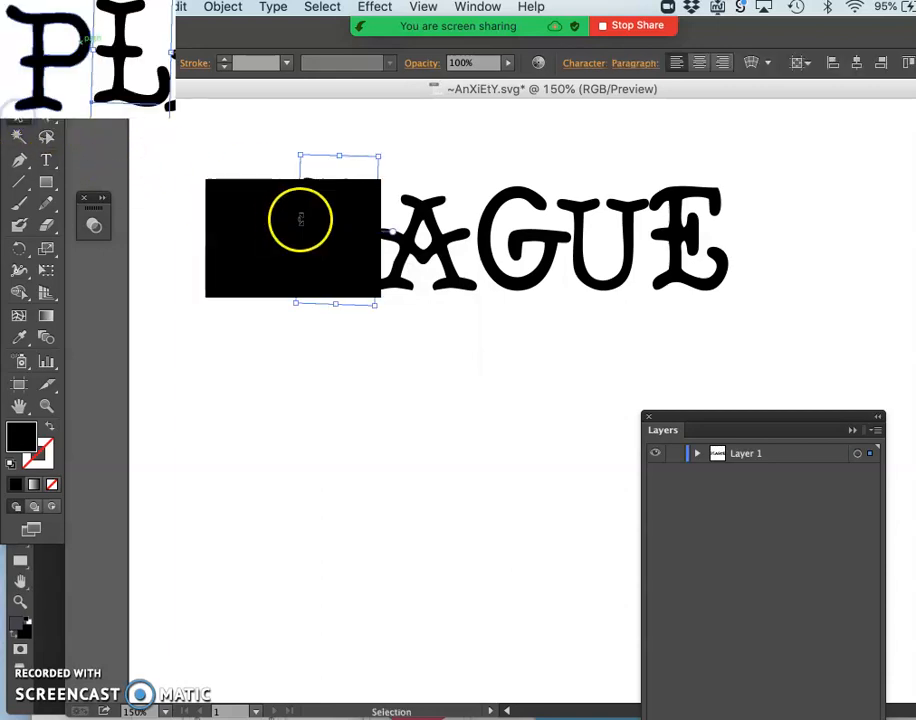
{"action": "right_click", "coordinate": [300, 220]}
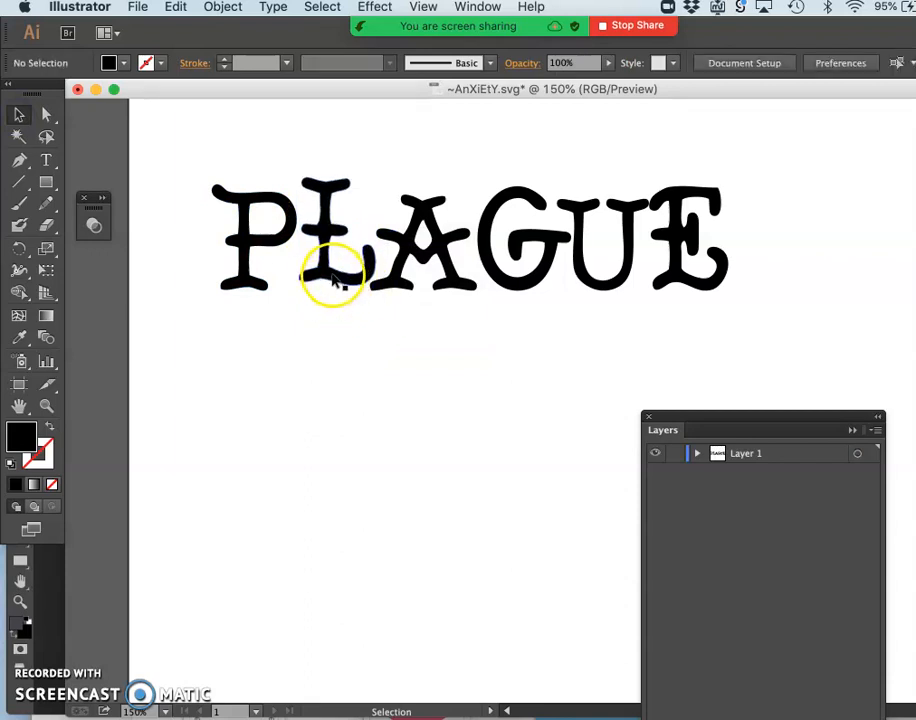
{"action": "mouse_move", "coordinate": [358, 330]}
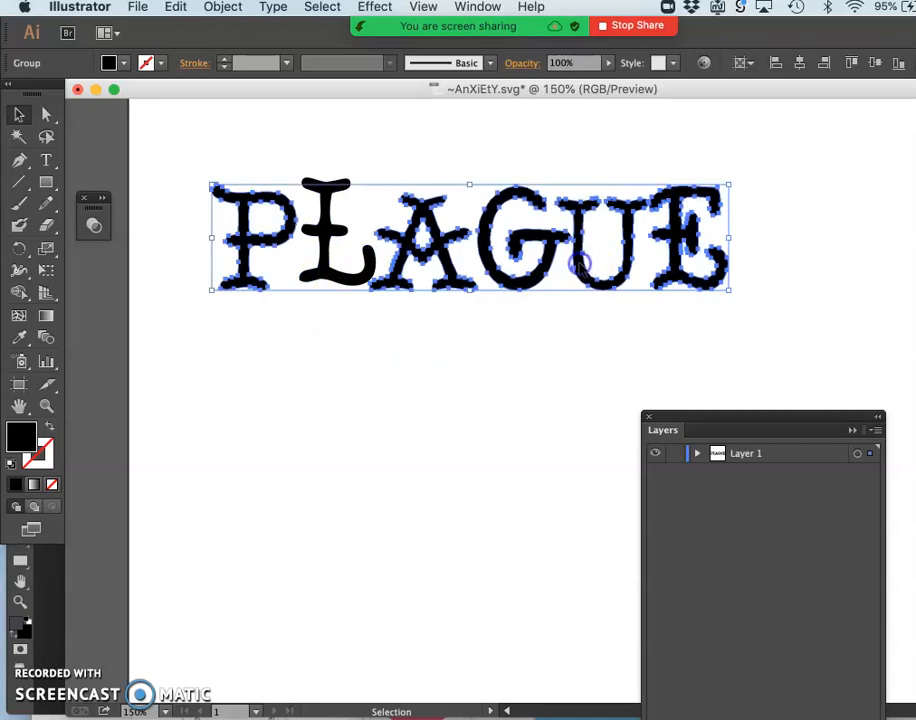
Zoom to 400% and pull the L's top anchors up into three crown spikes
{"action": "left_click", "coordinate": [18, 114]}
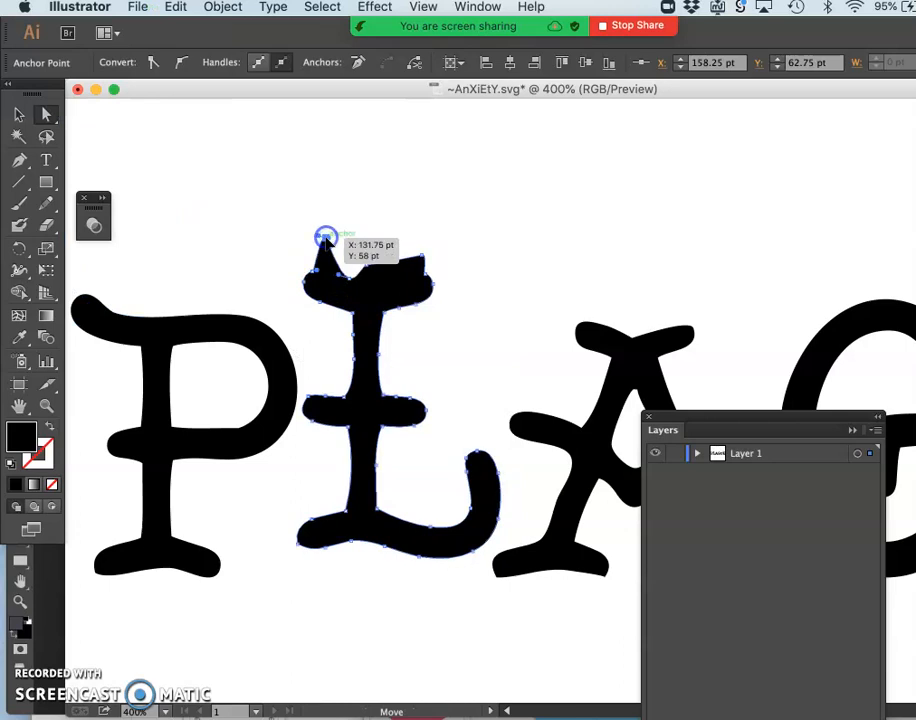
{"action": "left_click_drag", "start_coordinate": [324, 236], "coordinate": [364, 242]}
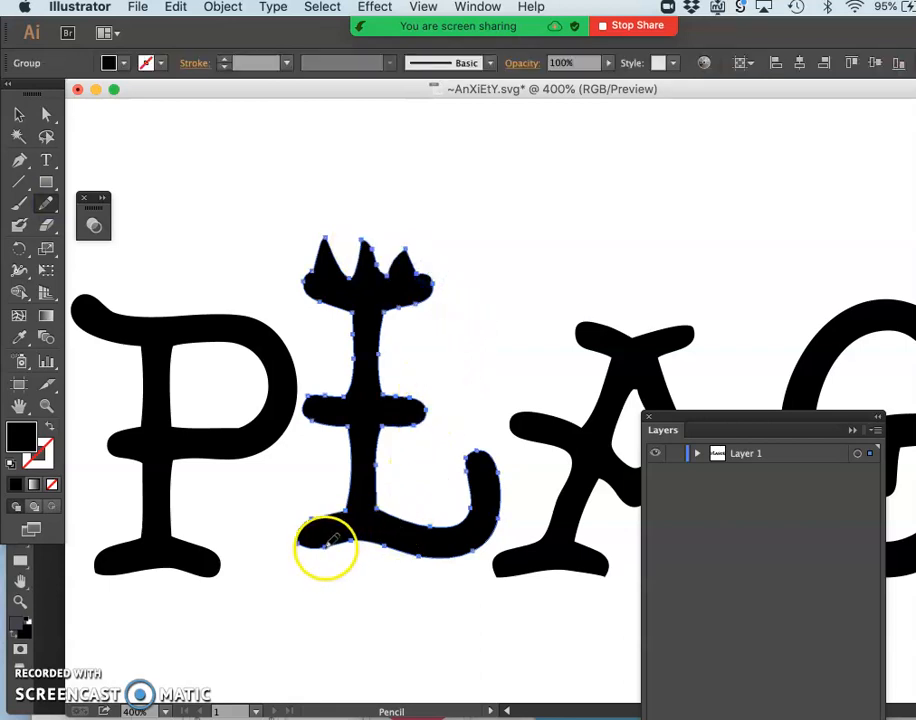
Draw five filled drip shapes hanging from the base of the L with the Pencil tool
{"action": "left_click_drag", "start_coordinate": [324, 544], "coordinate": [330, 630]}
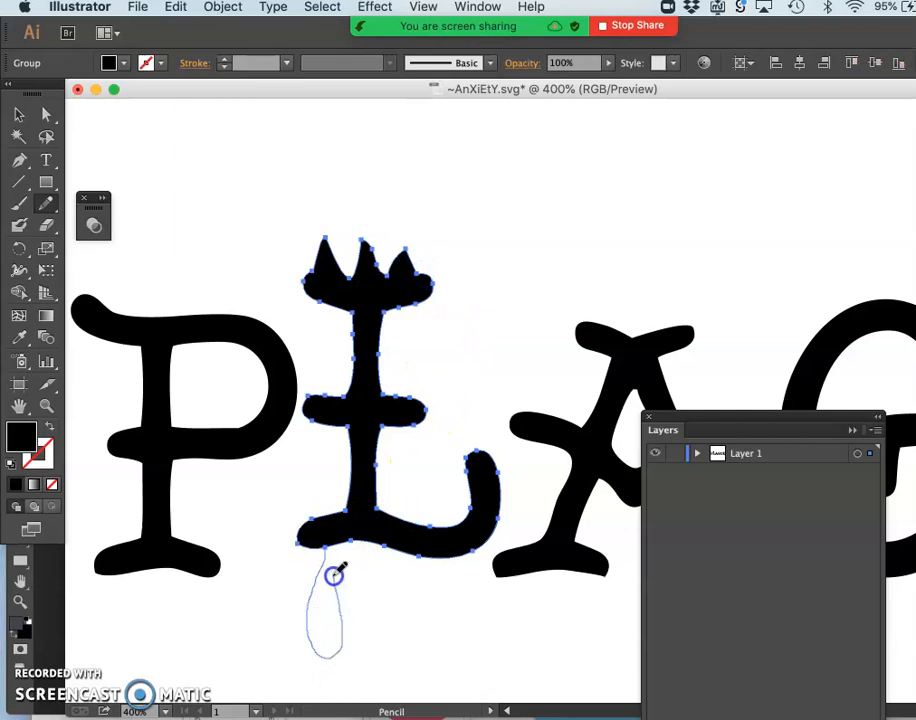
{"action": "left_click_drag", "start_coordinate": [336, 576], "coordinate": [396, 588]}
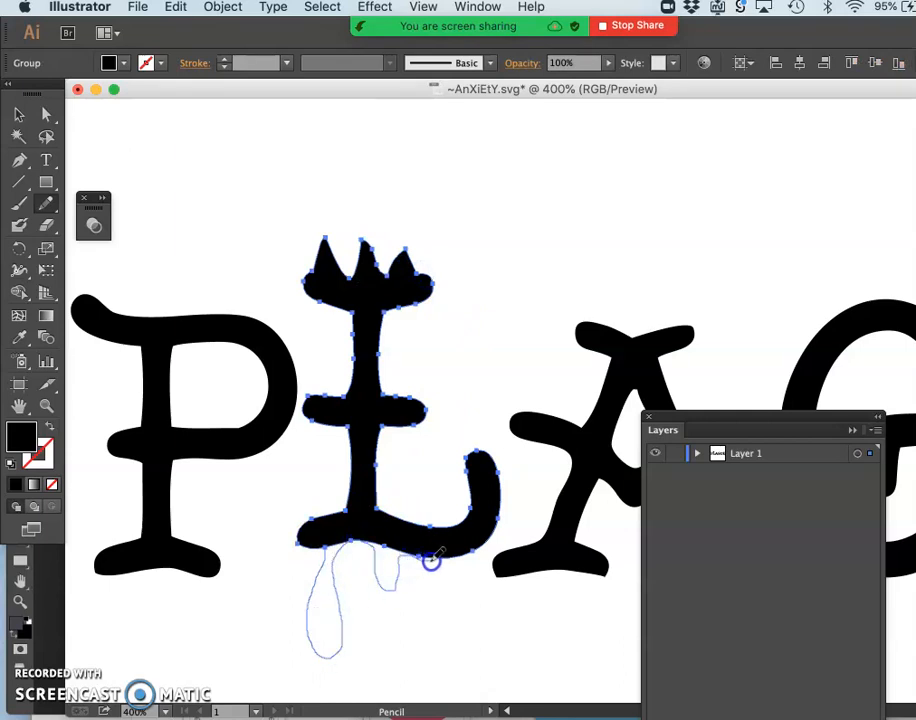
{"action": "left_click_drag", "start_coordinate": [430, 560], "coordinate": [476, 552]}
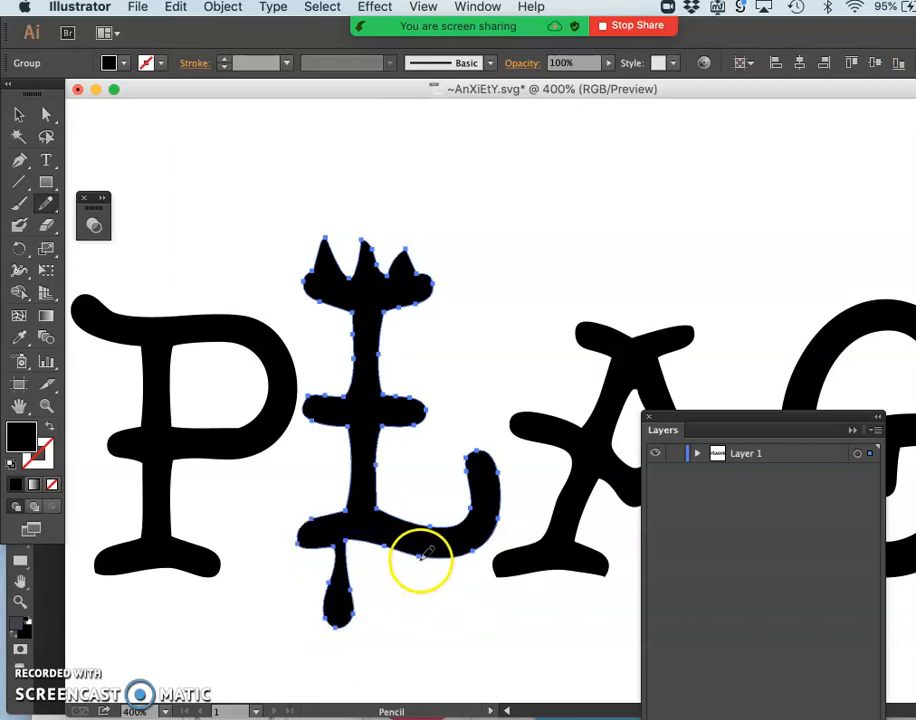
{"action": "left_click_drag", "start_coordinate": [420, 556], "coordinate": [456, 636]}
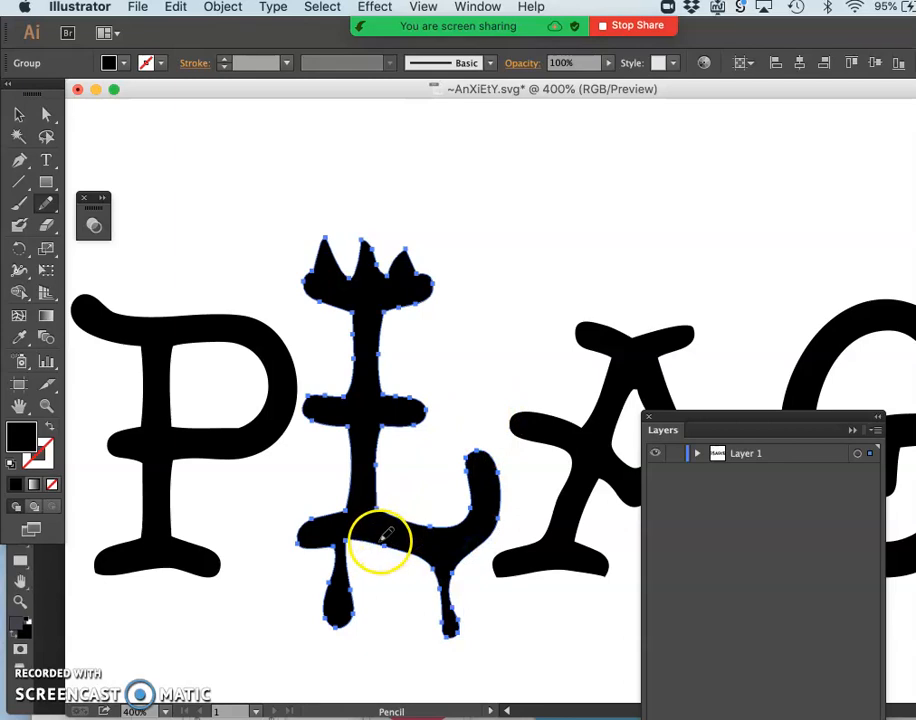
{"action": "left_click_drag", "start_coordinate": [396, 540], "coordinate": [390, 560]}
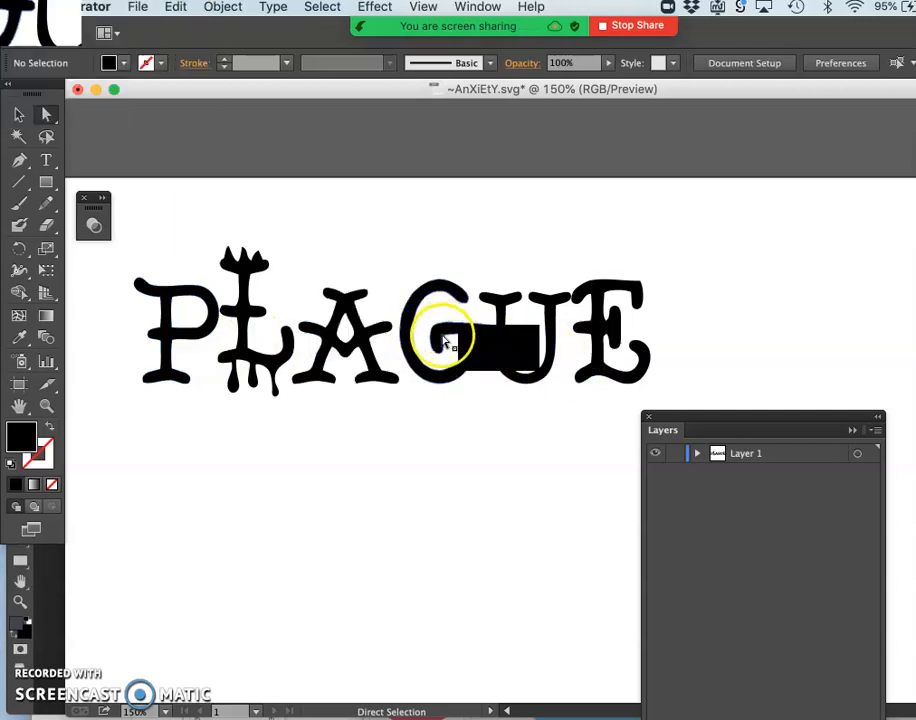
Drag the U's bottom anchors down into a long sharp point and deselect
{"action": "left_click_drag", "start_coordinate": [444, 336], "coordinate": [502, 382]}
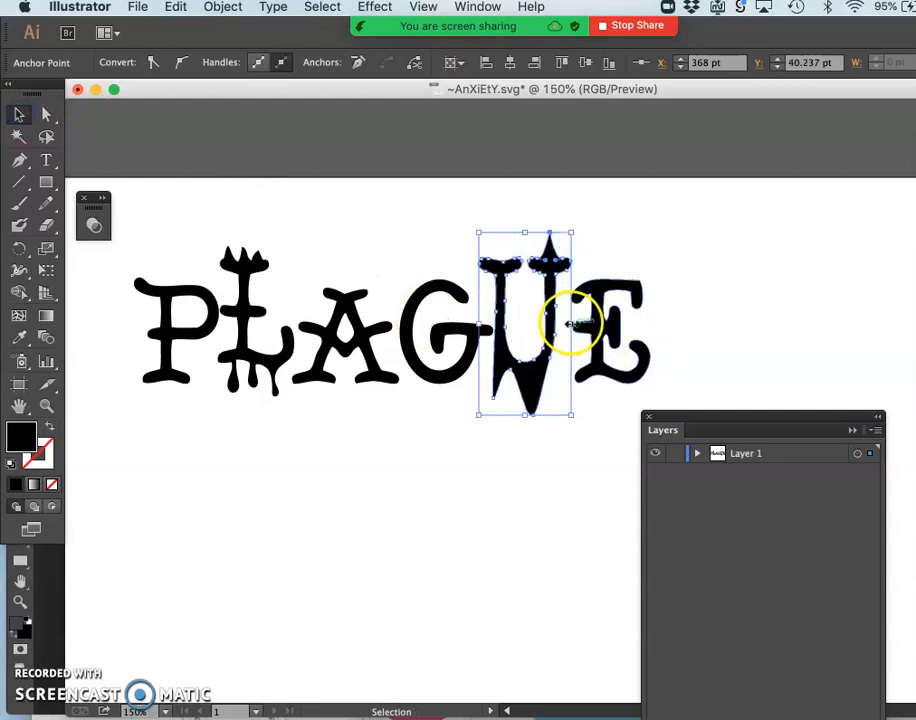
{"action": "left_click_drag", "start_coordinate": [572, 324], "coordinate": [540, 316]}
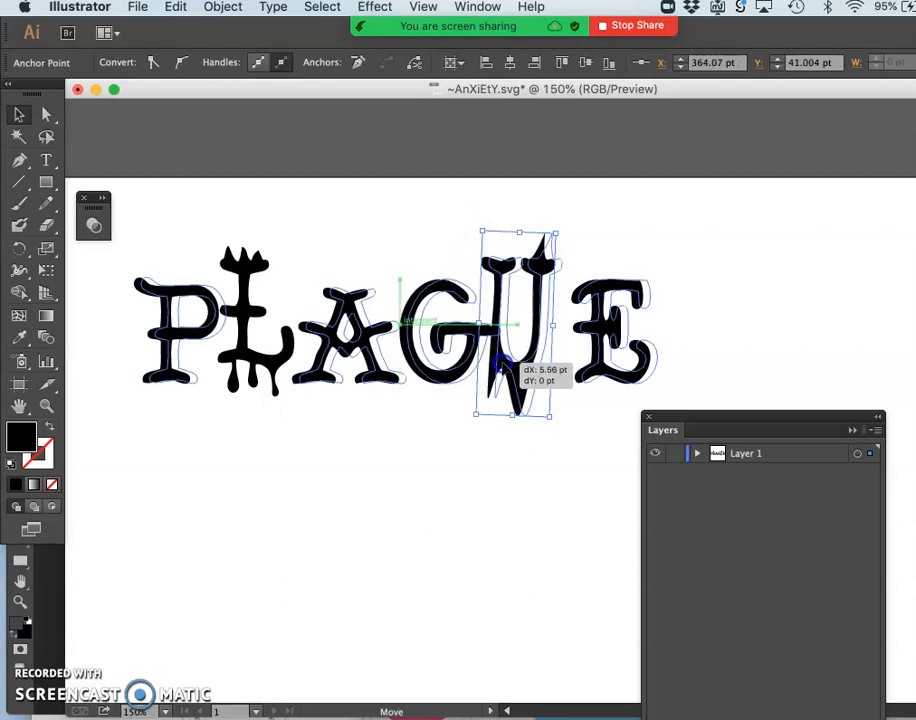
{"action": "left_click", "coordinate": [530, 384]}
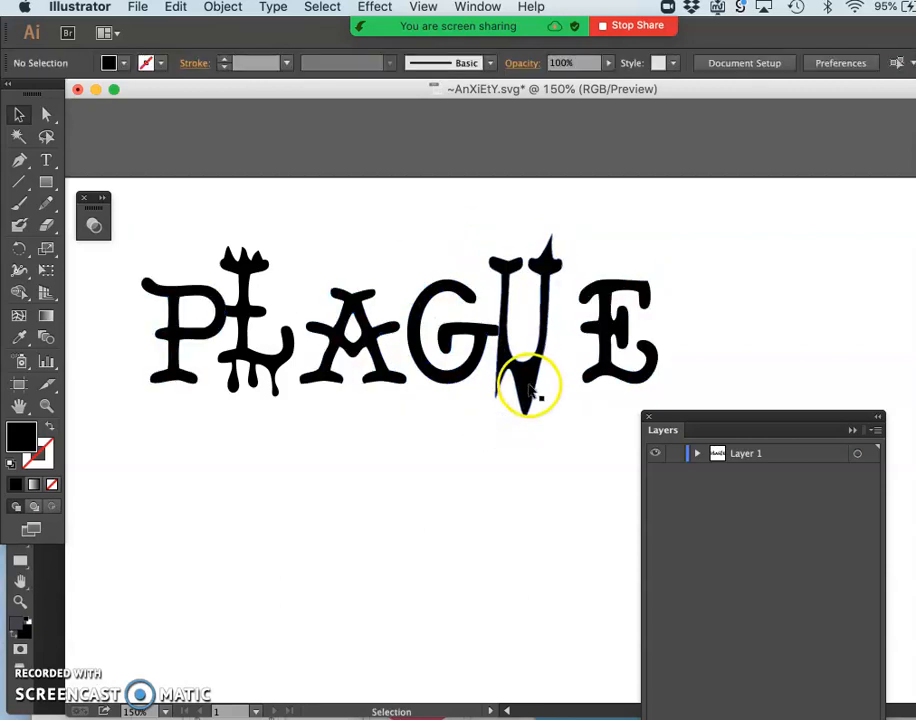